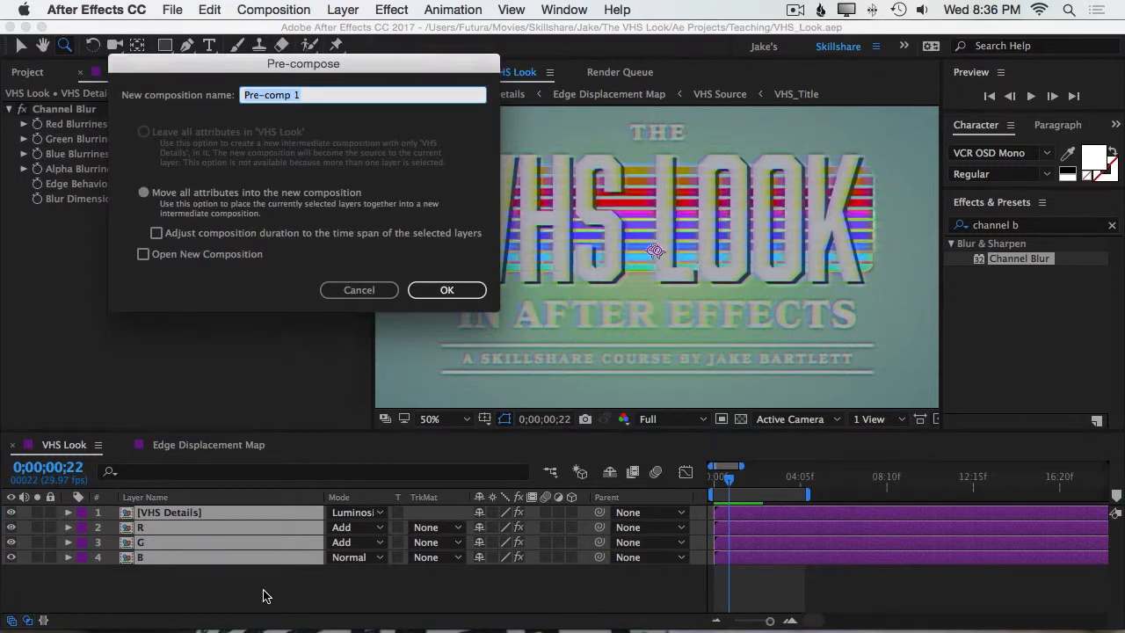
Name the new precomp 'VHS ColorDrift' and confirm its creation.
{"action": "type", "text": "V"}
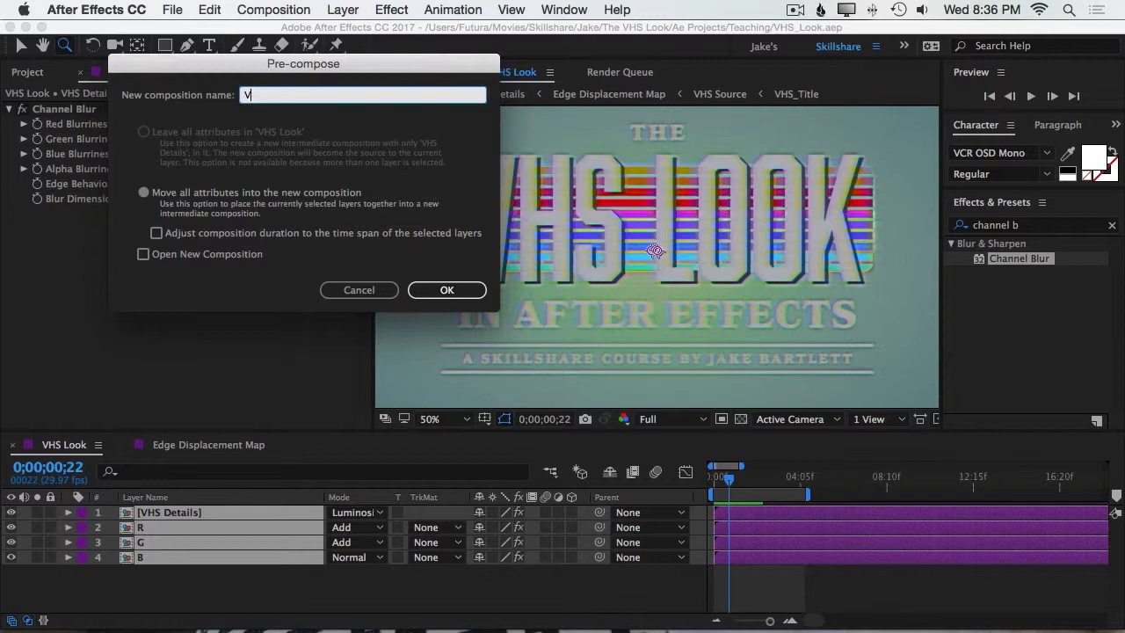
{"action": "type", "text": "HS ColorDrift"}
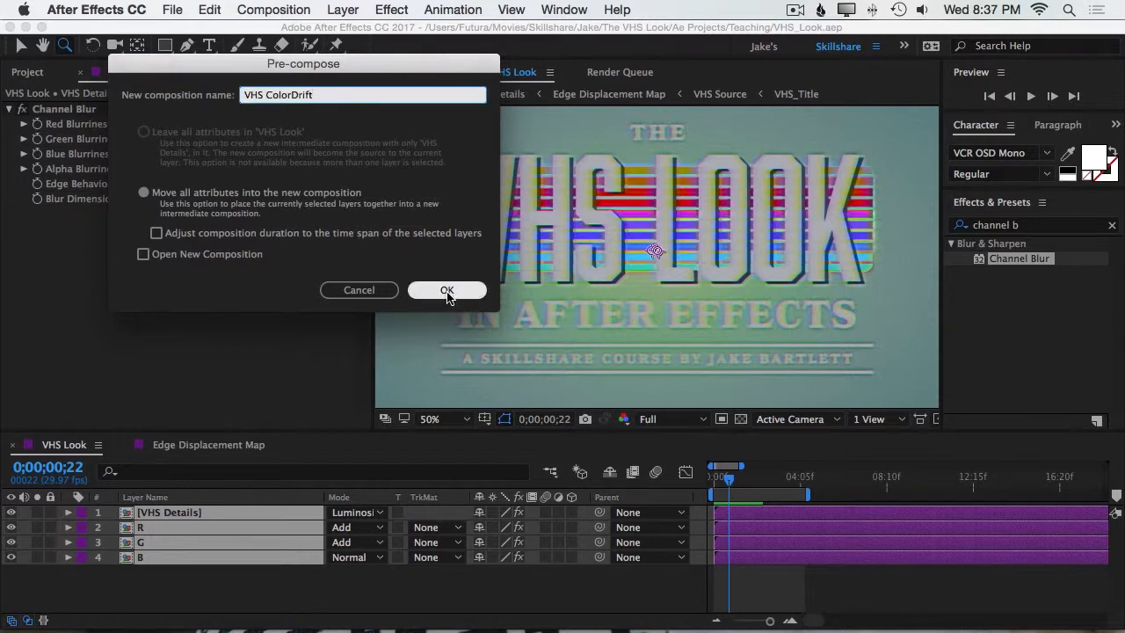
{"action": "left_click", "coordinate": [447, 291]}
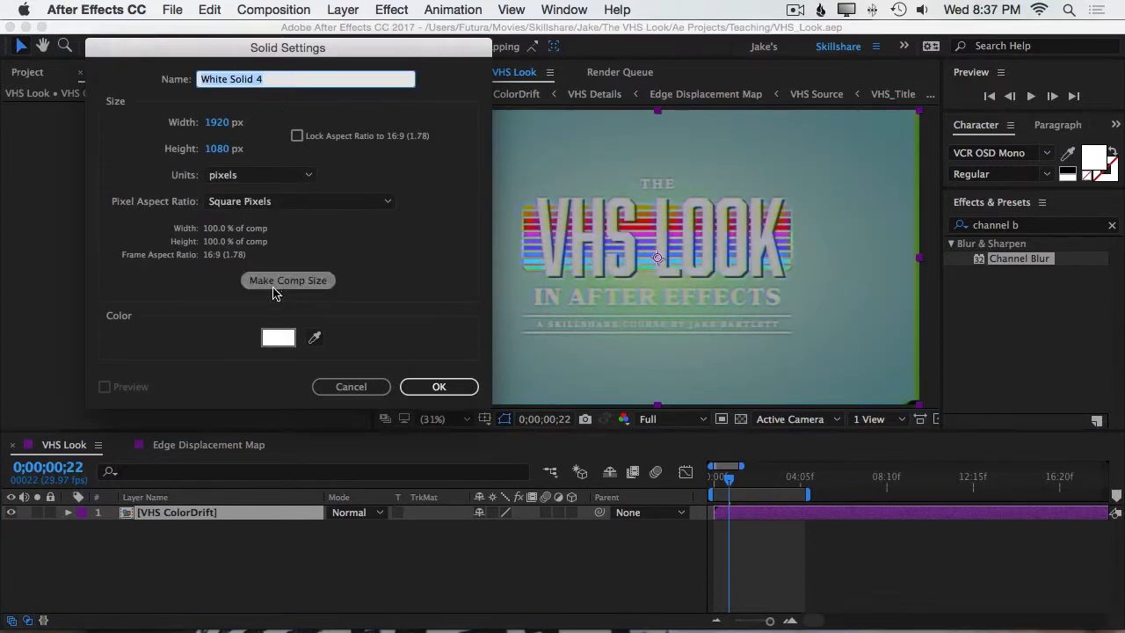
Create a comp-sized solid with 50% brightness mid-gray colour above VHS ColorDrift.
{"action": "left_click", "coordinate": [277, 337]}
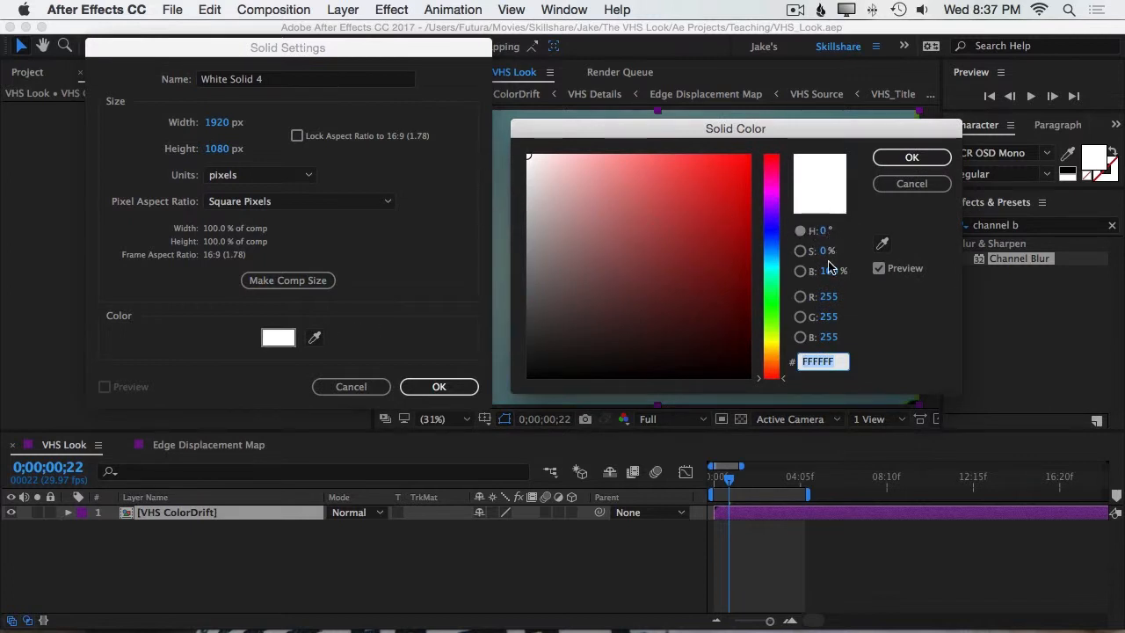
{"action": "left_click", "coordinate": [830, 270]}
{"action": "type", "text": "50"}
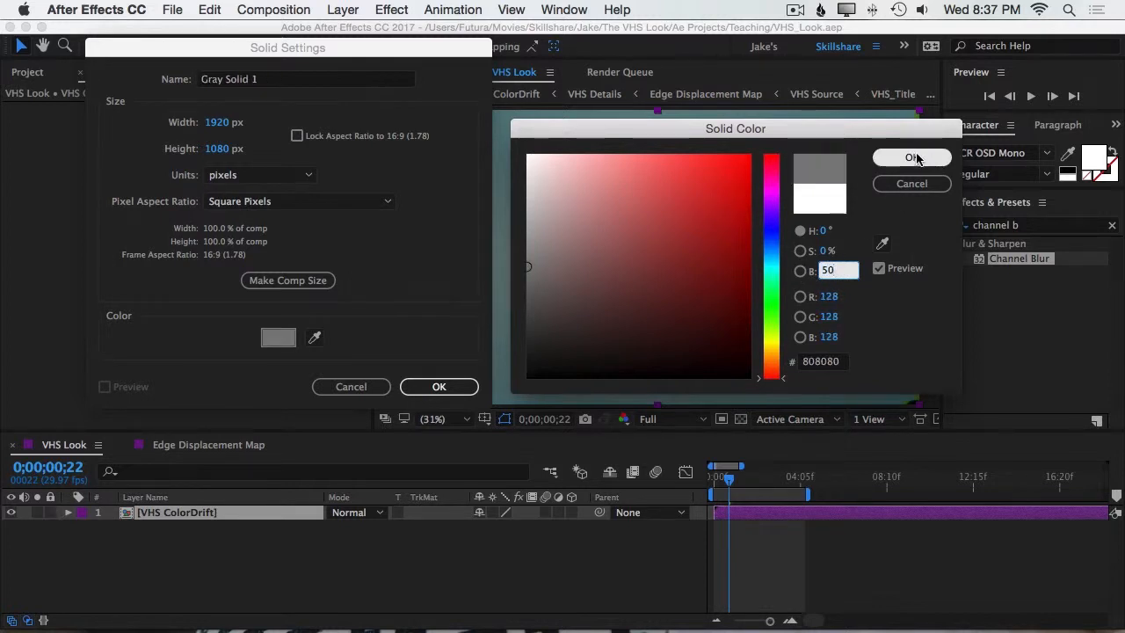
{"action": "left_click", "coordinate": [911, 156]}
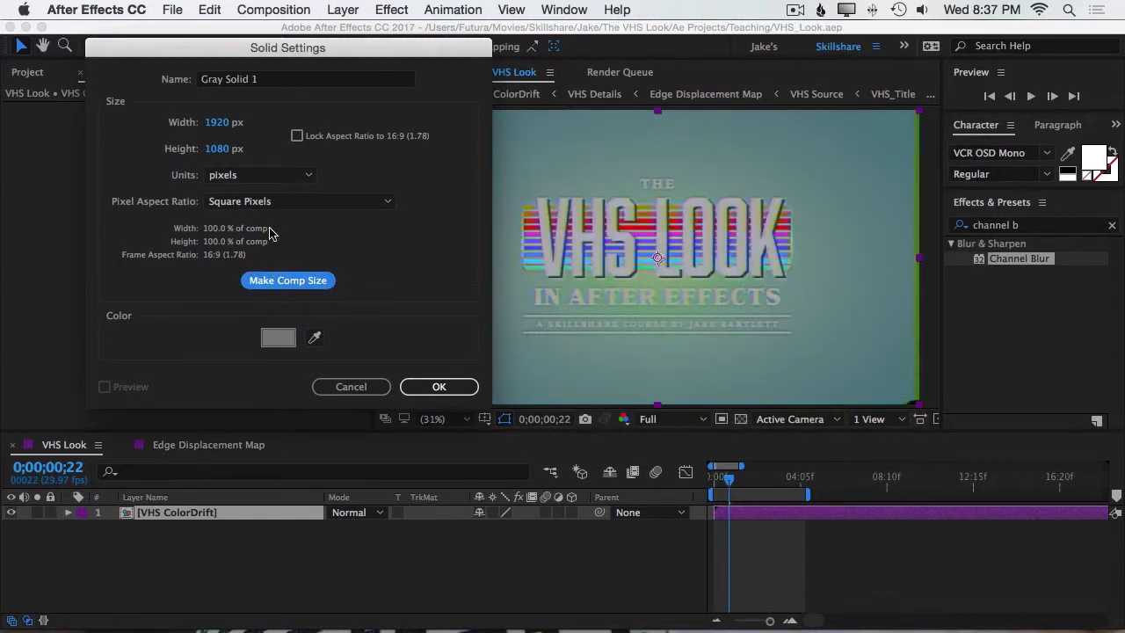
{"action": "left_click", "coordinate": [440, 387]}
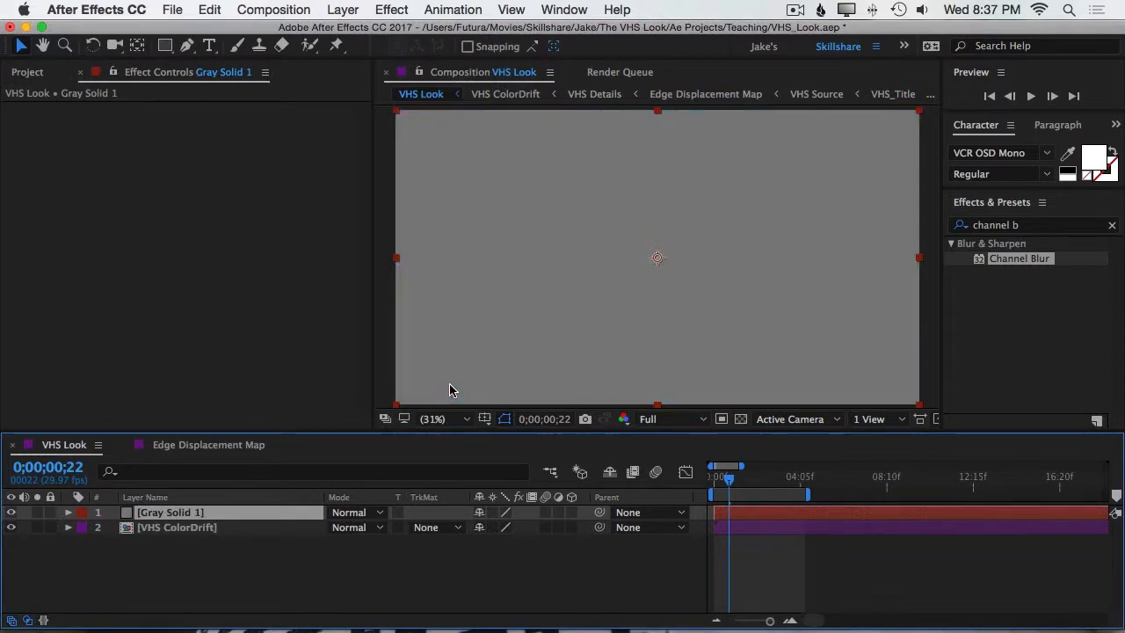
Apply the Noise effect to the gray solid with Use Color Noise turned off.
{"action": "type", "text": "noise"}
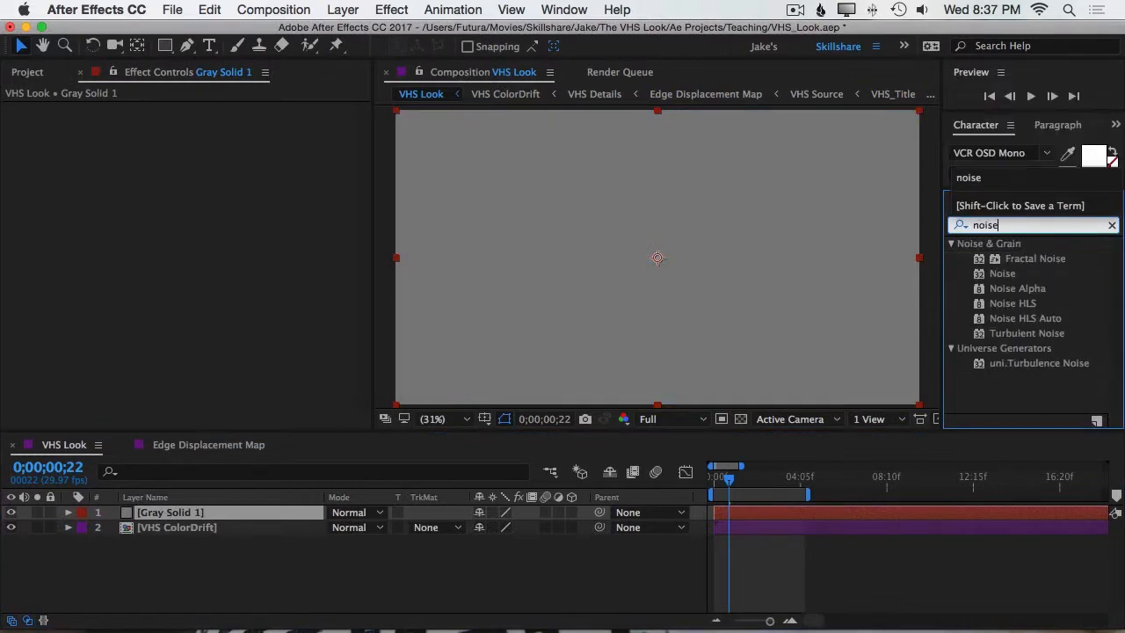
{"action": "left_click", "coordinate": [1002, 274]}
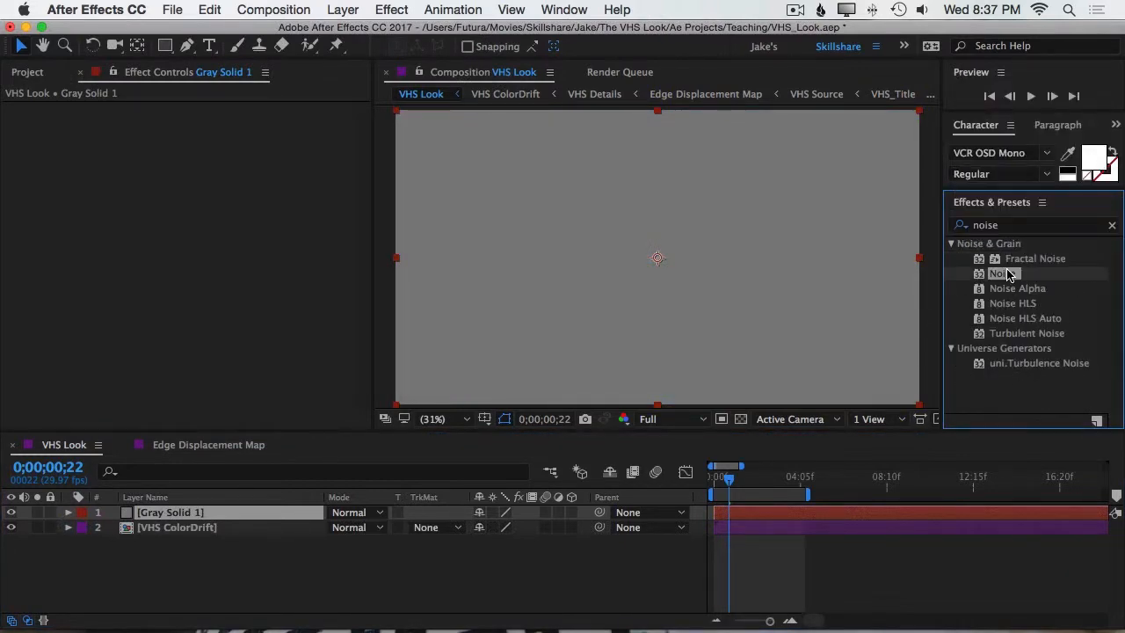
{"action": "double_click", "coordinate": [1003, 272]}
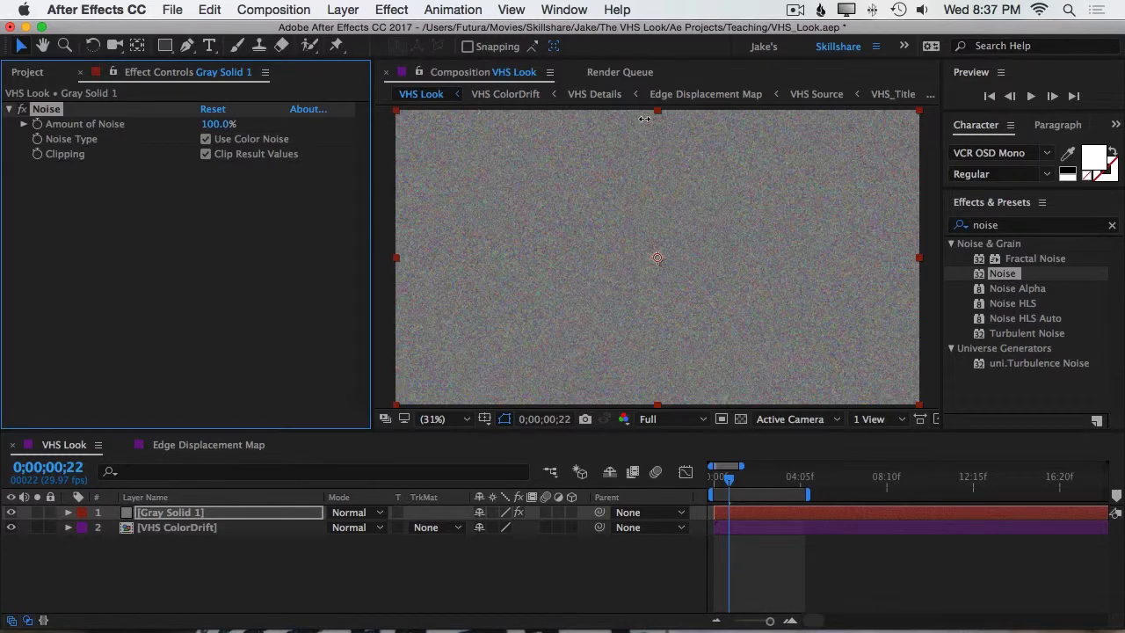
{"action": "left_click", "coordinate": [204, 139]}
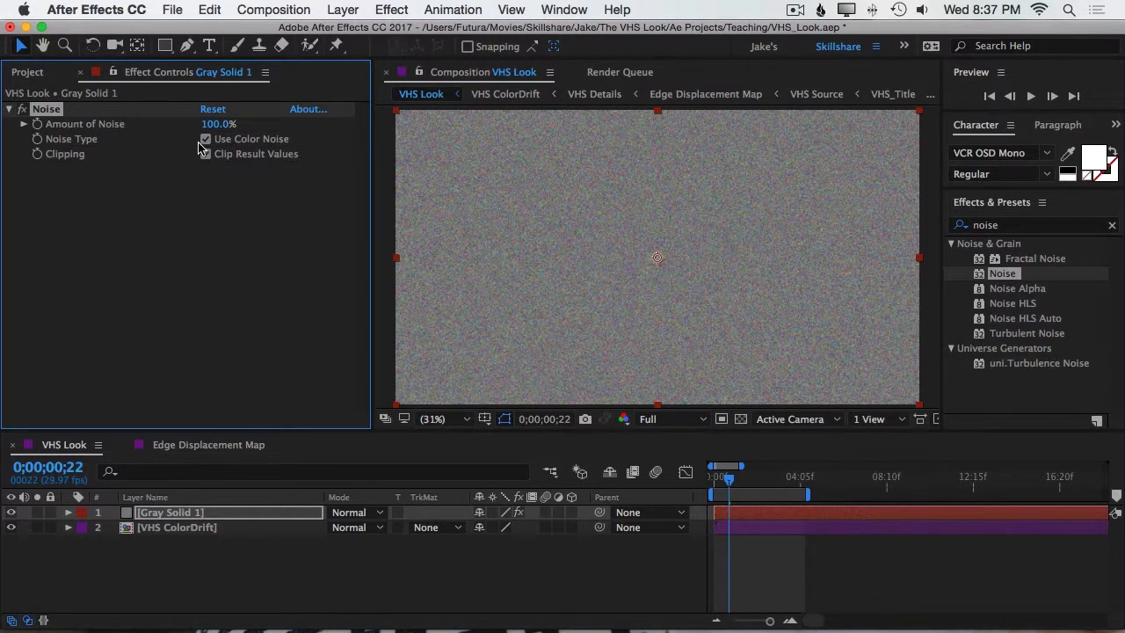
{"action": "left_click", "coordinate": [206, 139]}
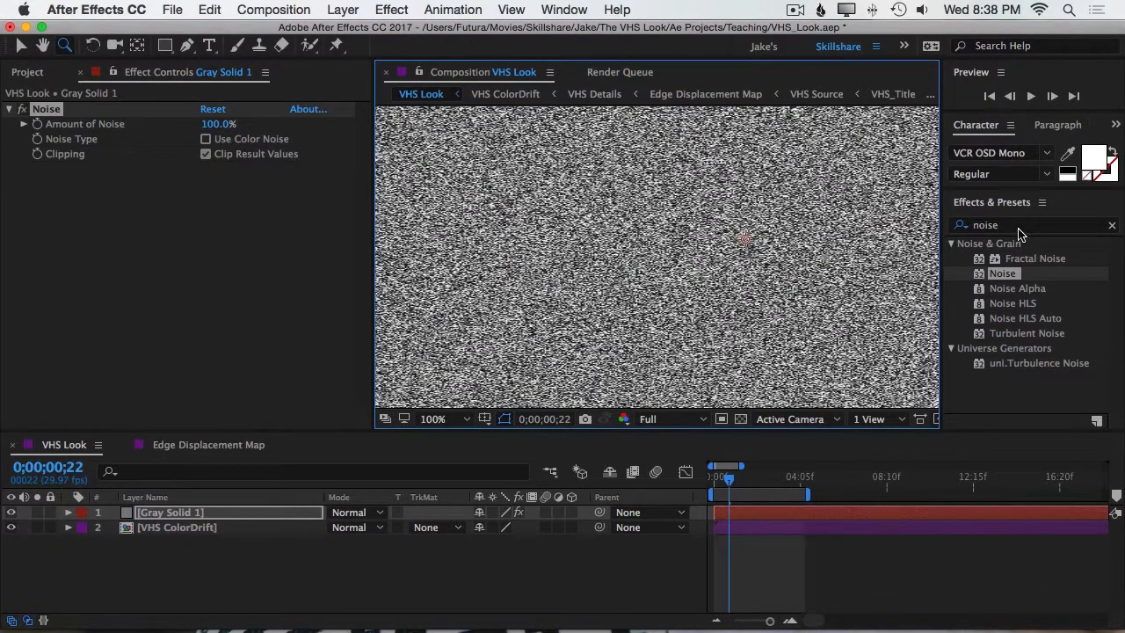
Apply Gaussian Blur set to Horizontal only with Blurriness 2.9.
{"action": "type", "text": "gaus"}
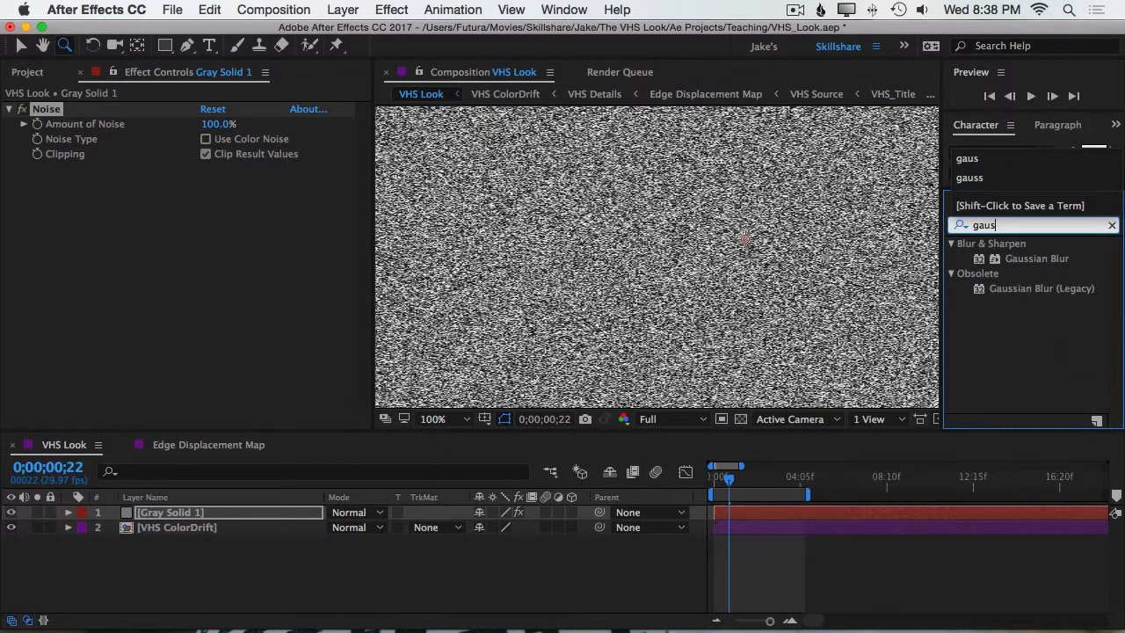
{"action": "double_click", "coordinate": [1037, 257]}
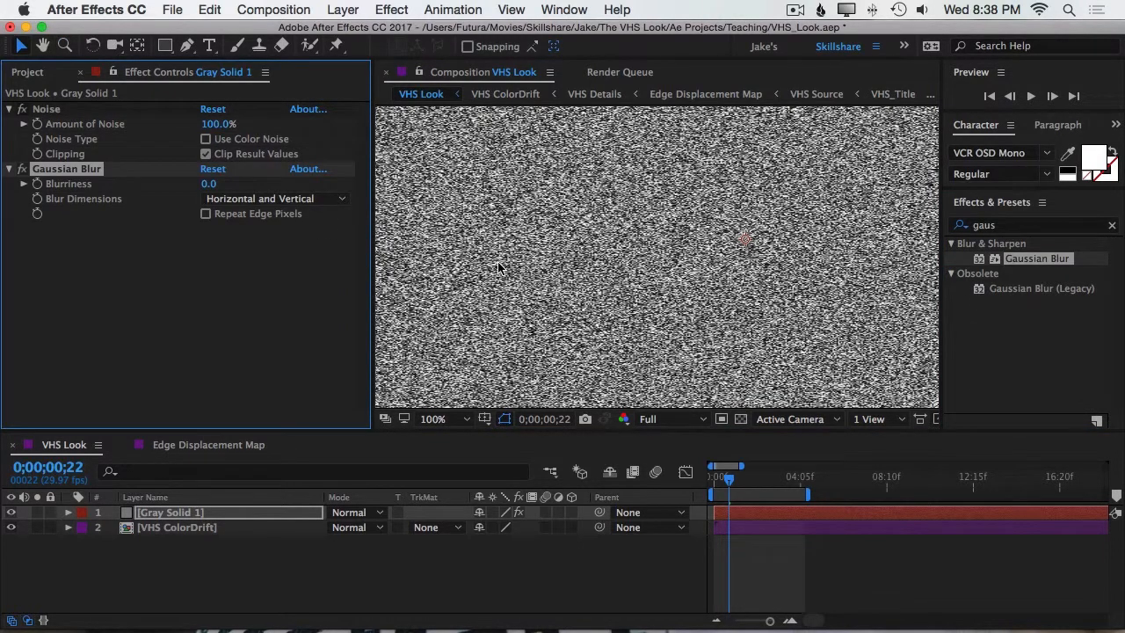
{"action": "left_click", "coordinate": [275, 197]}
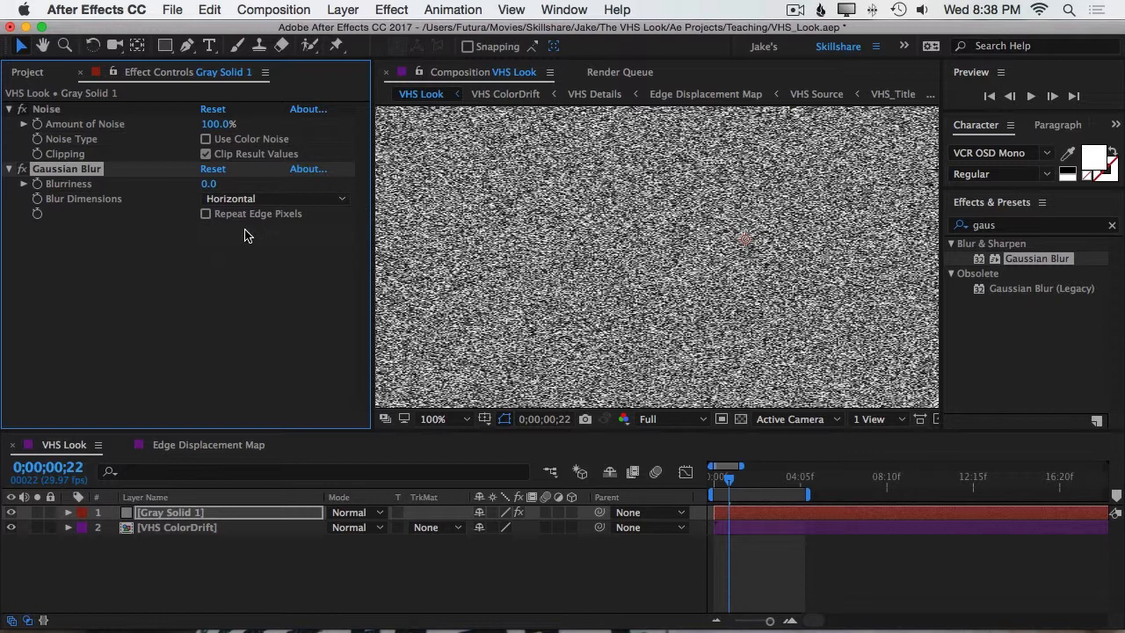
{"action": "left_click_drag", "start_coordinate": [208, 183], "coordinate": [232, 183]}
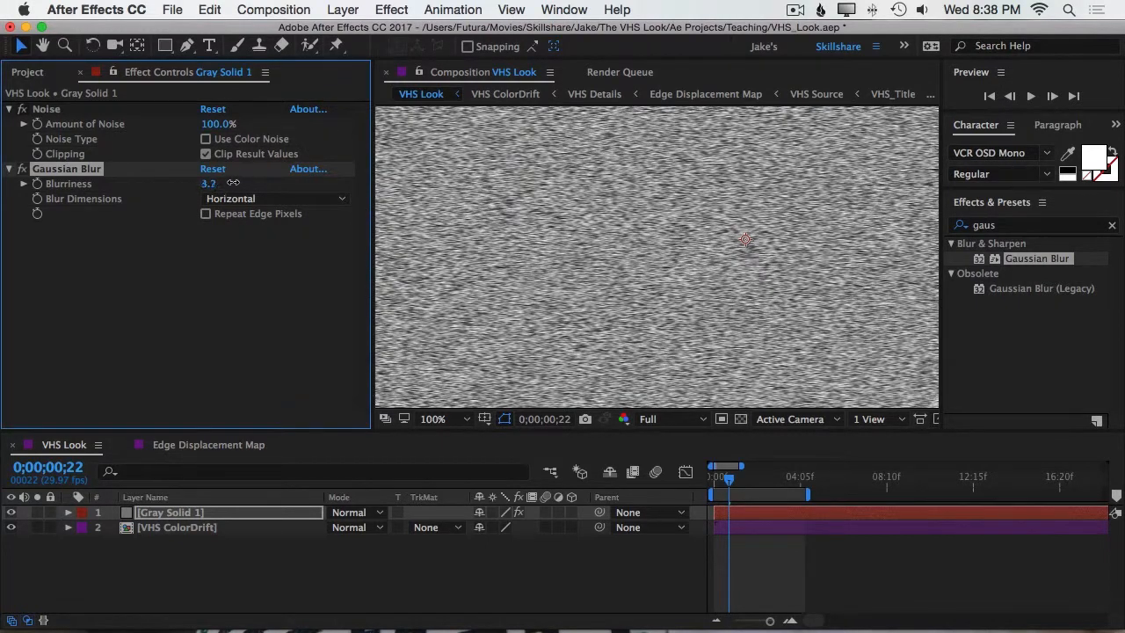
{"action": "left_click_drag", "start_coordinate": [209, 183], "coordinate": [201, 183]}
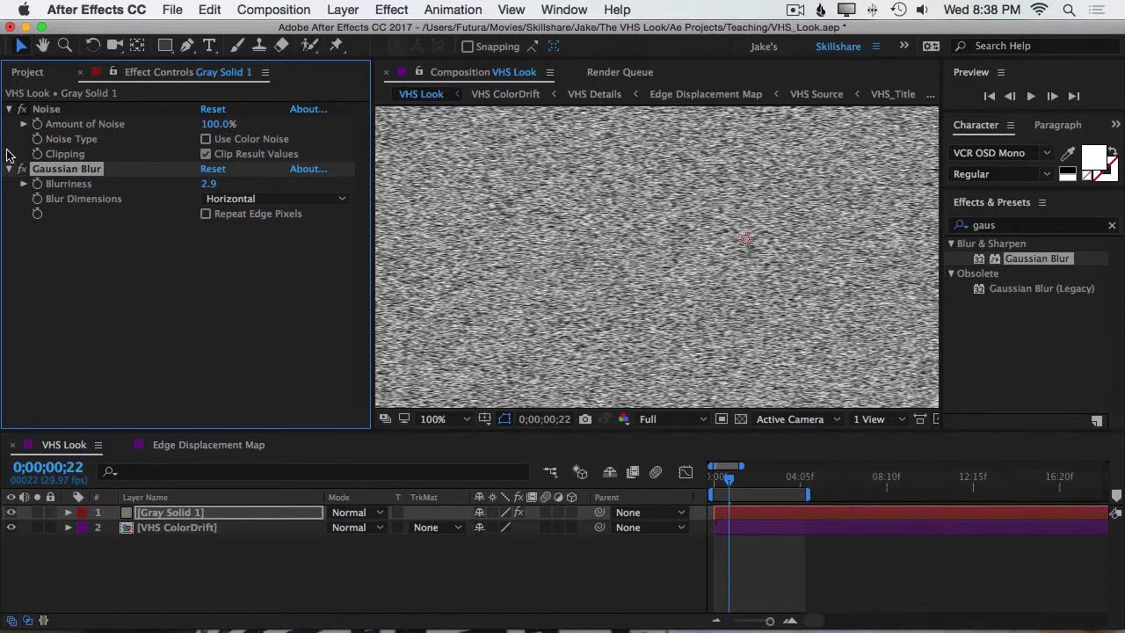
{"action": "mouse_move", "coordinate": [538, 235]}
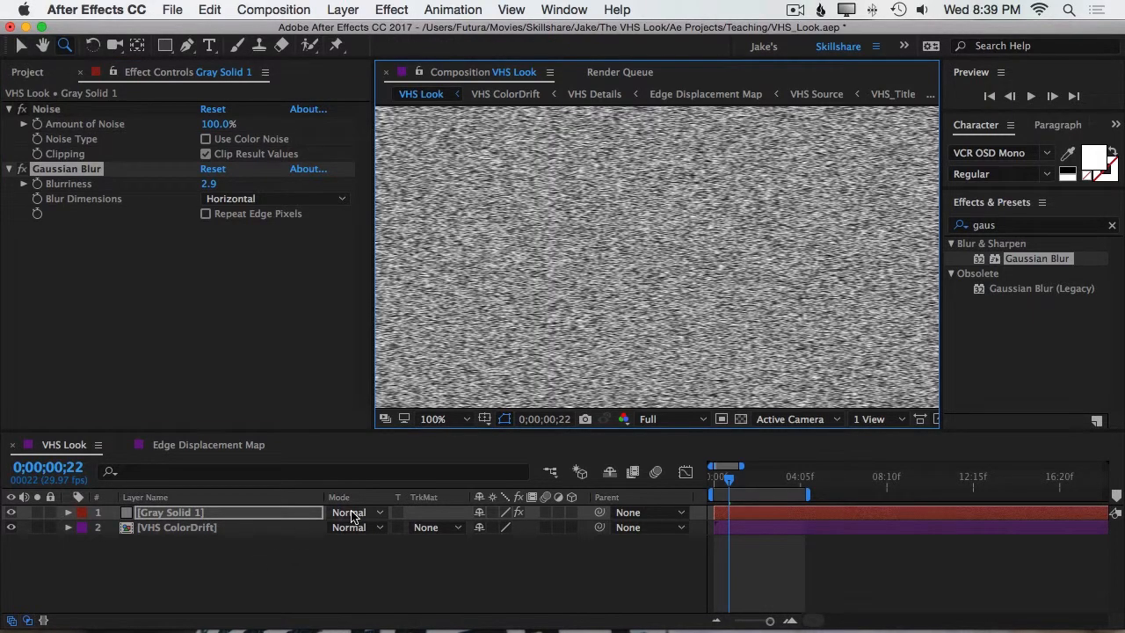
Blend the noise layer in Overlay mode at 12% opacity.
{"action": "left_click", "coordinate": [354, 512]}
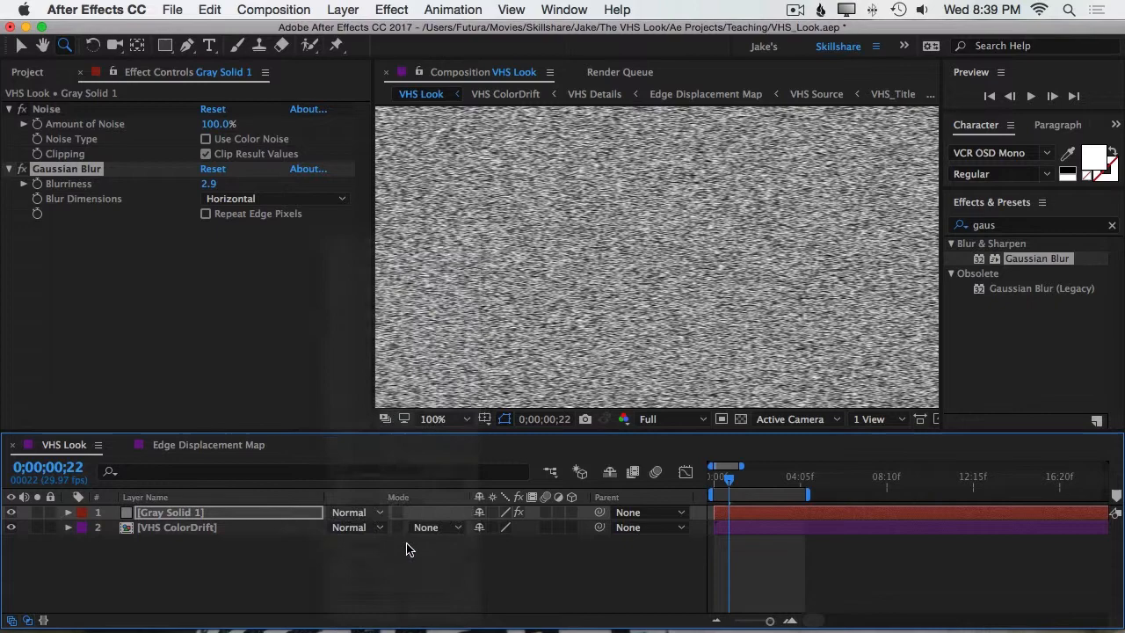
{"action": "left_click", "coordinate": [352, 511]}
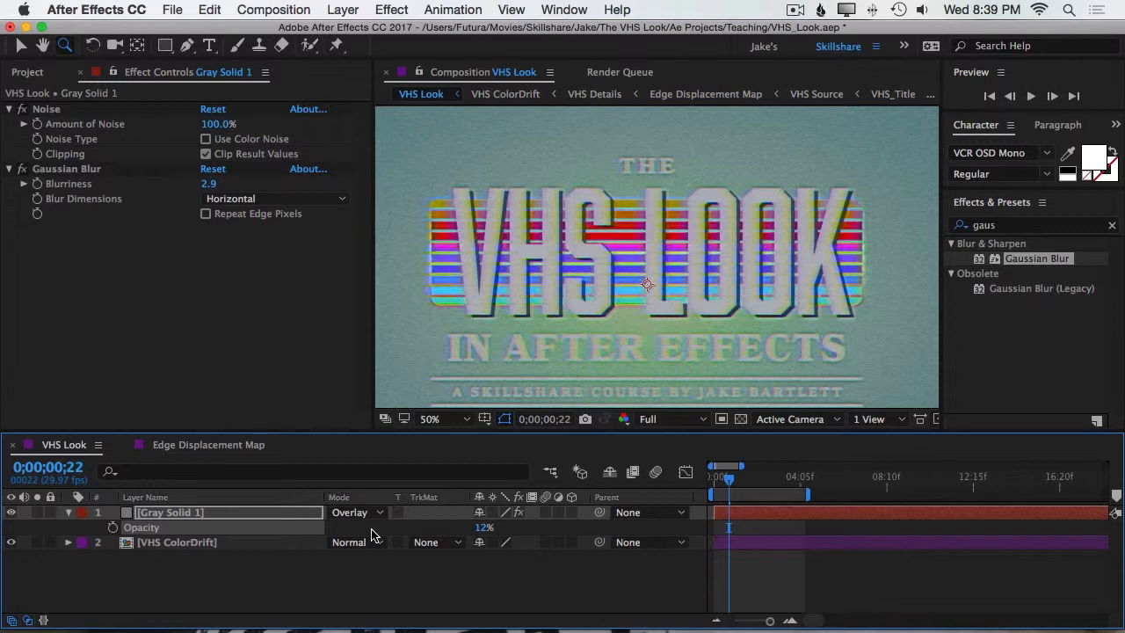
{"action": "double_click", "coordinate": [484, 528]}
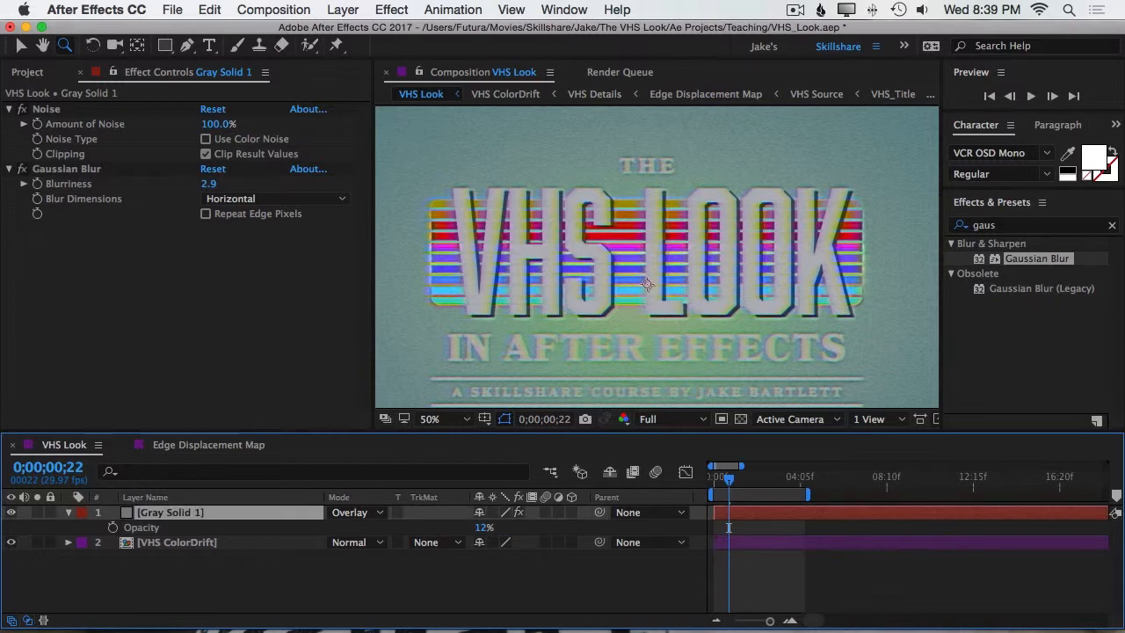
Rename the noise layer to 'Grain' and collapse its properties.
{"action": "double_click", "coordinate": [169, 511]}
{"action": "type", "text": "Grain"}
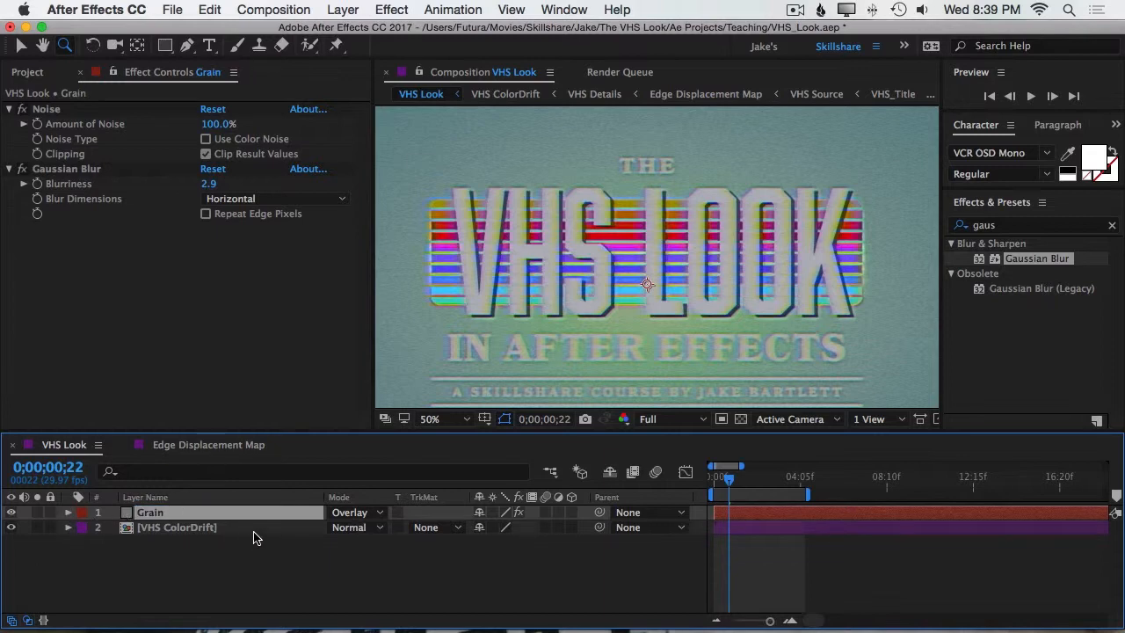
{"action": "left_click", "coordinate": [1031, 95]}
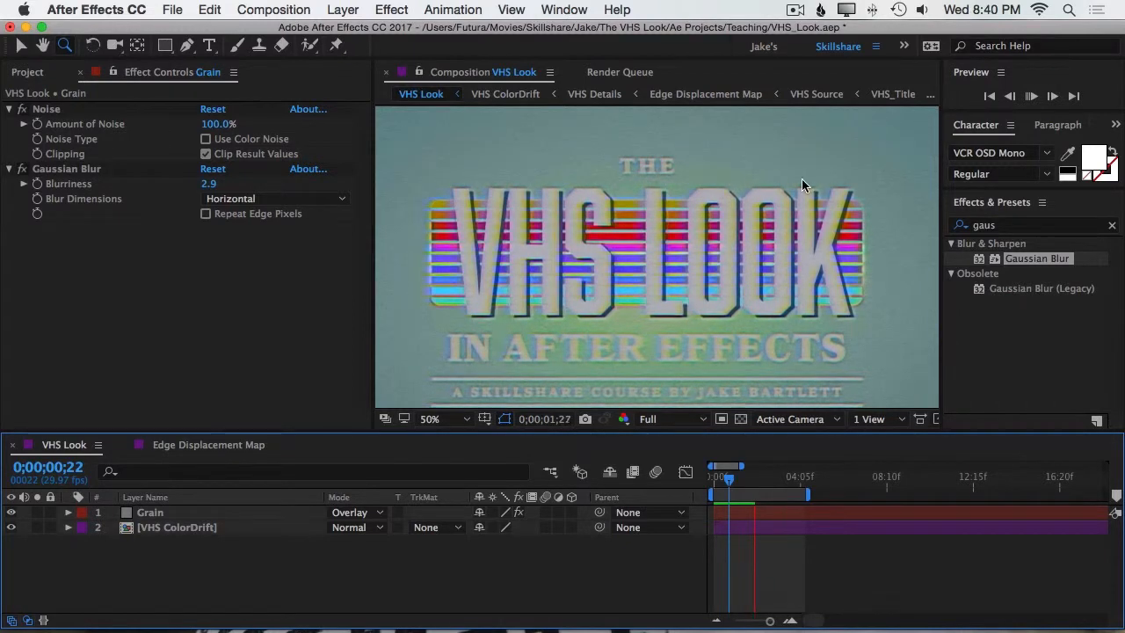
{"action": "left_click", "coordinate": [1031, 96]}
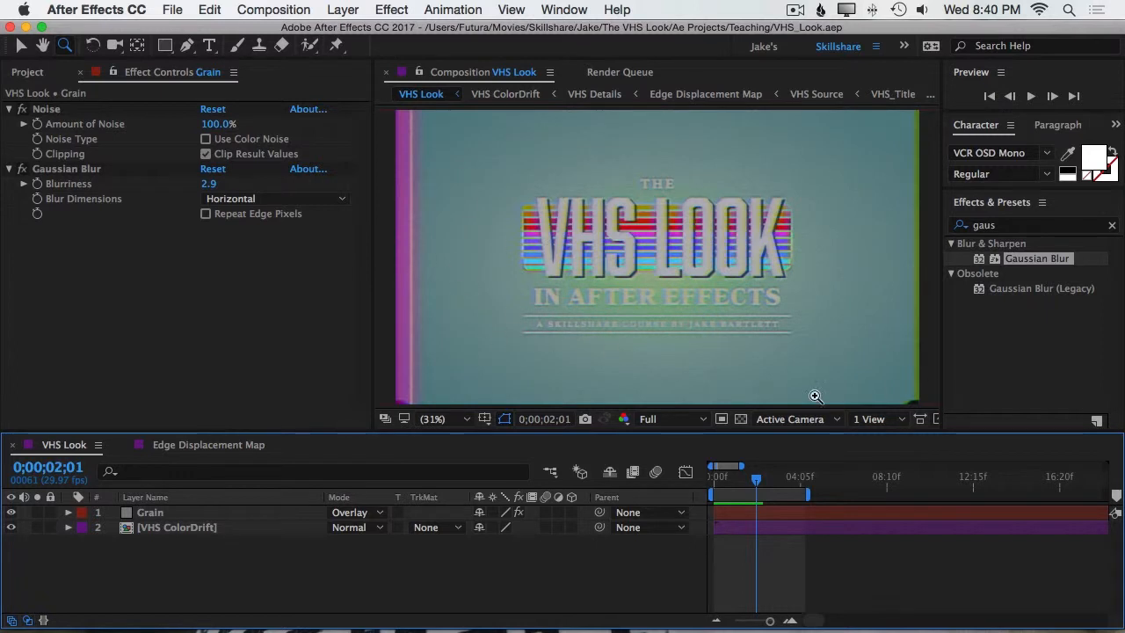
{"action": "mouse_move", "coordinate": [714, 408]}
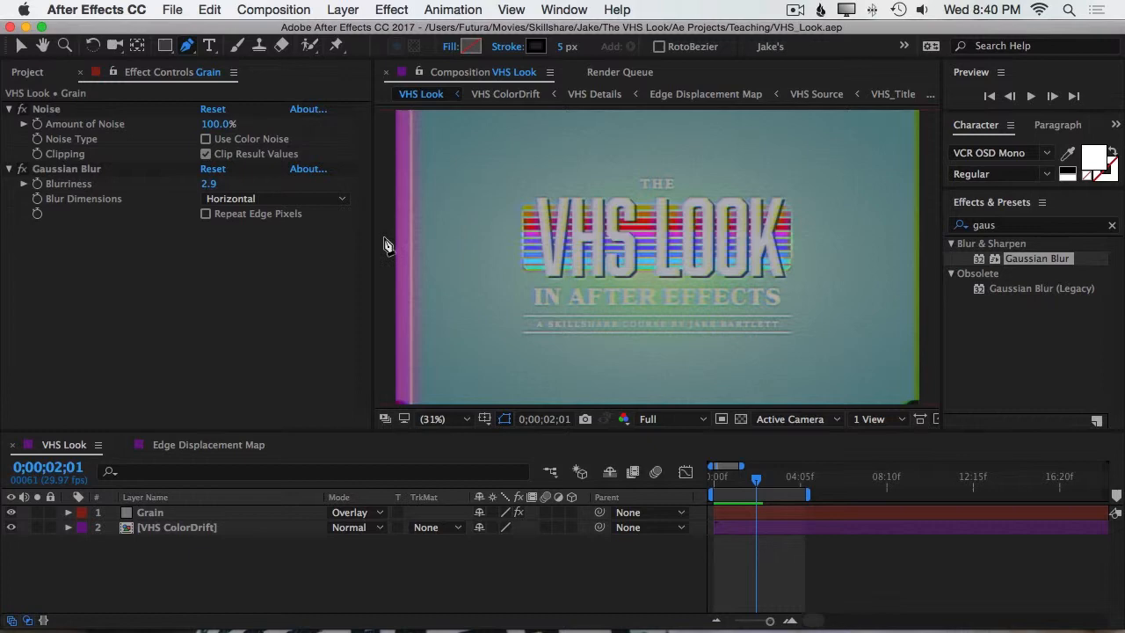
Start a horizontal Pen-tool line at the frame's left edge on a new shape layer.
{"action": "left_click", "coordinate": [536, 46]}
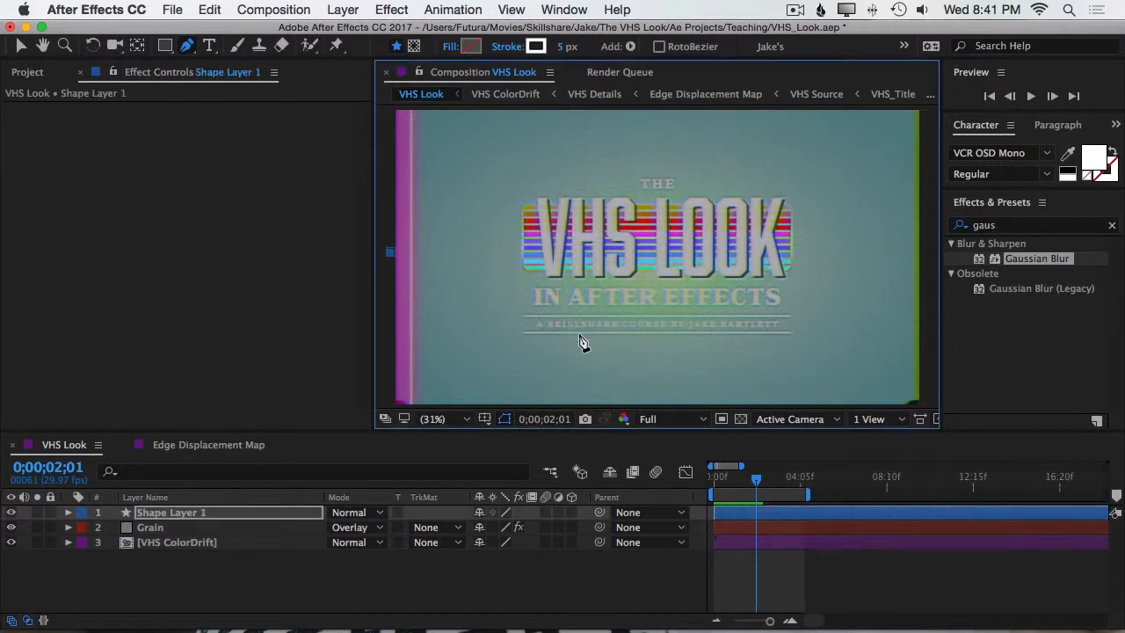
{"action": "mouse_move", "coordinate": [923, 260]}
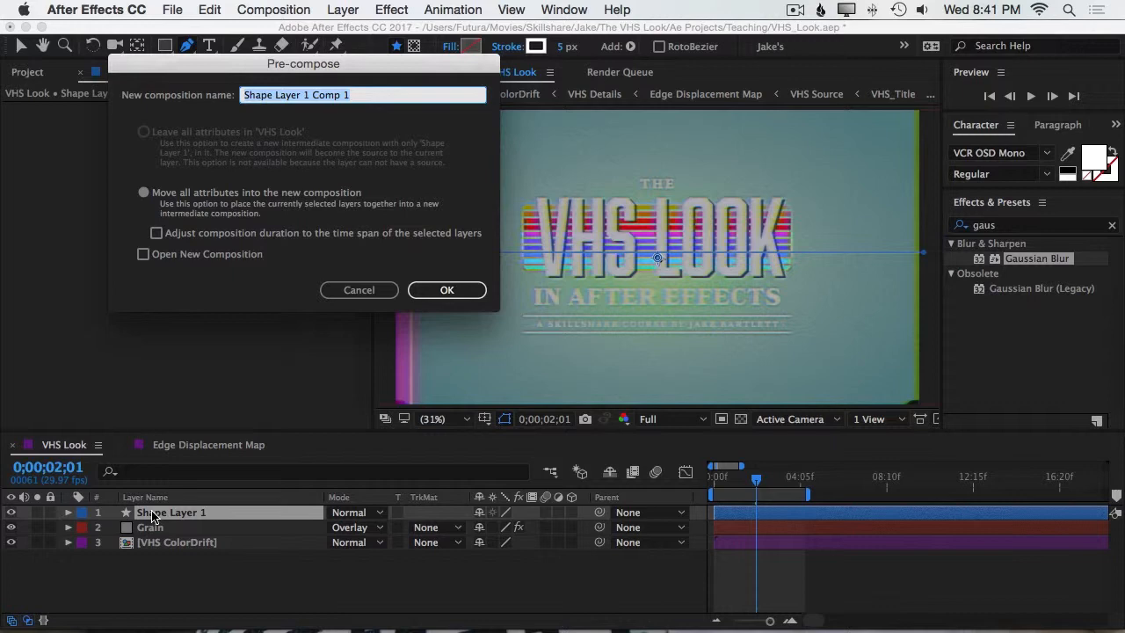
Pre-compose the shape layer as 'Static Lines' and add a new full-frame solid for texture.
{"action": "type", "text": "Static Lines"}
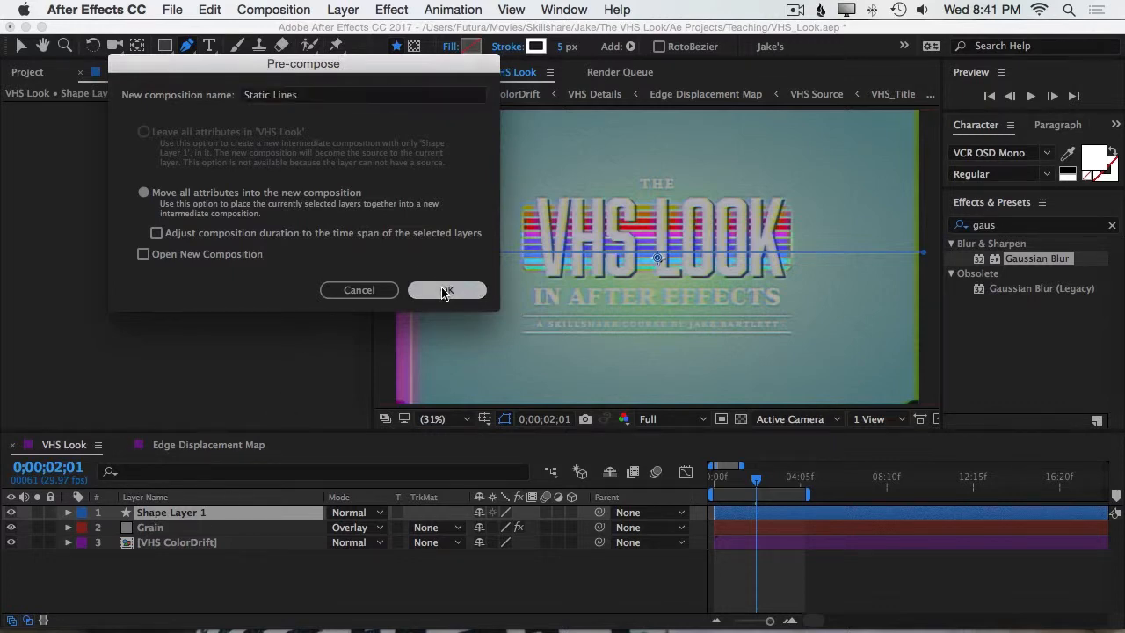
{"action": "left_click", "coordinate": [447, 290]}
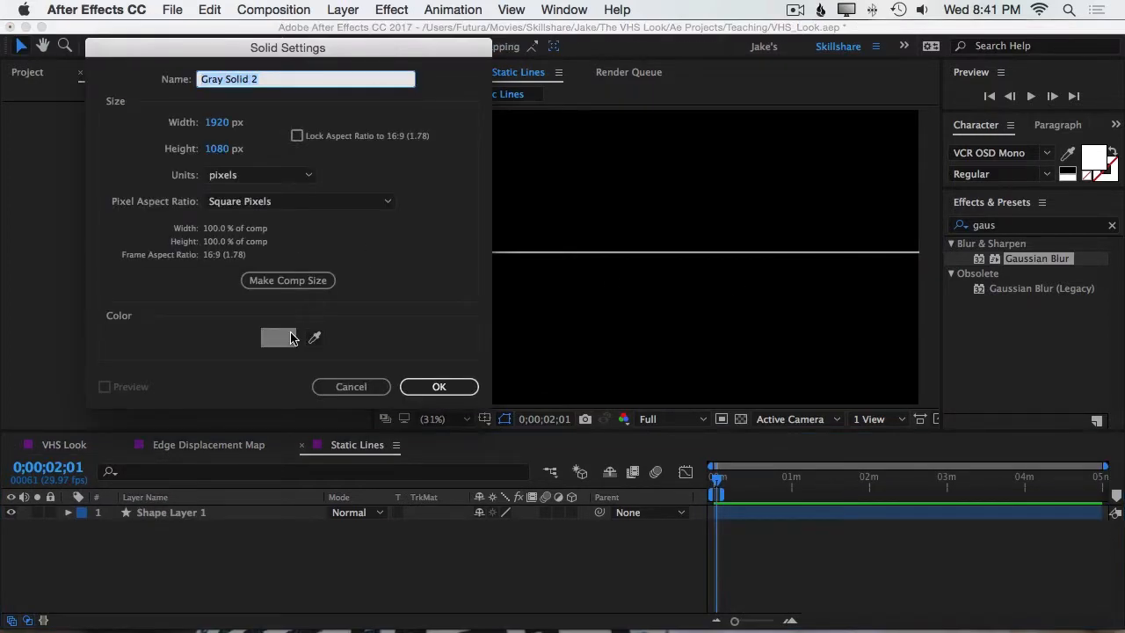
{"action": "left_click", "coordinate": [278, 338]}
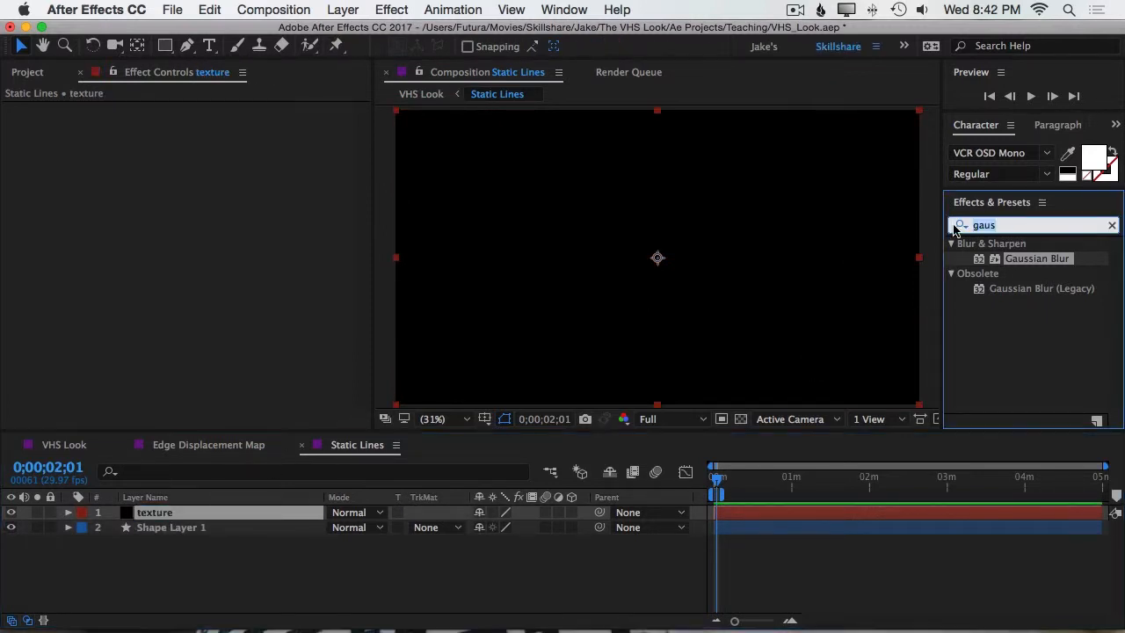
Apply Fractal Noise to the texture layer with the Threads fractal type.
{"action": "type", "text": "fractal"}
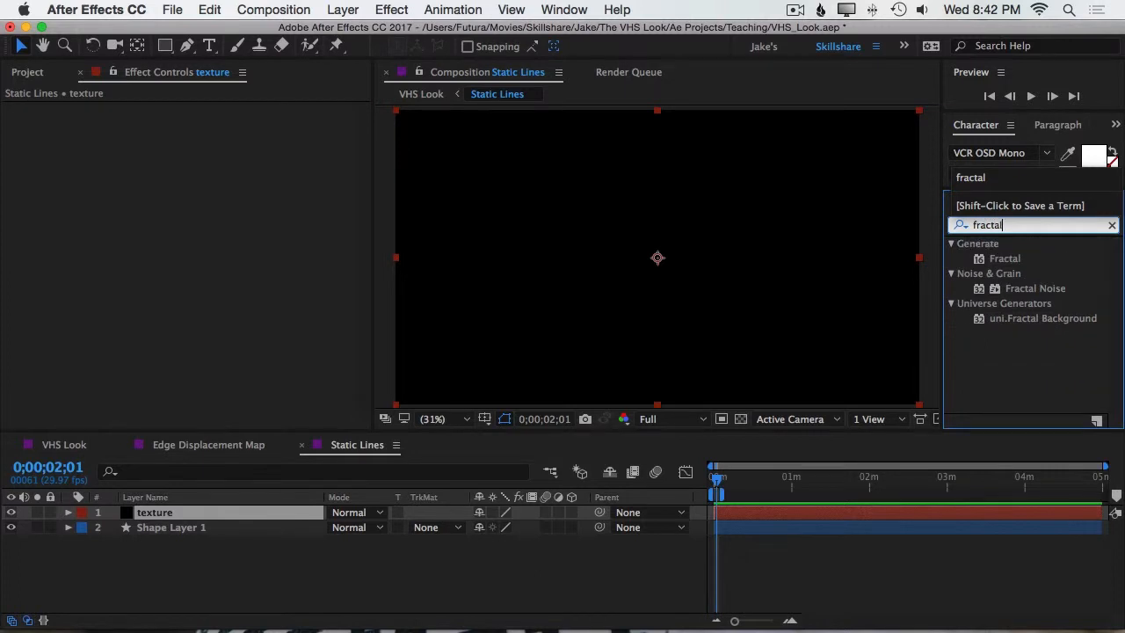
{"action": "double_click", "coordinate": [1036, 288]}
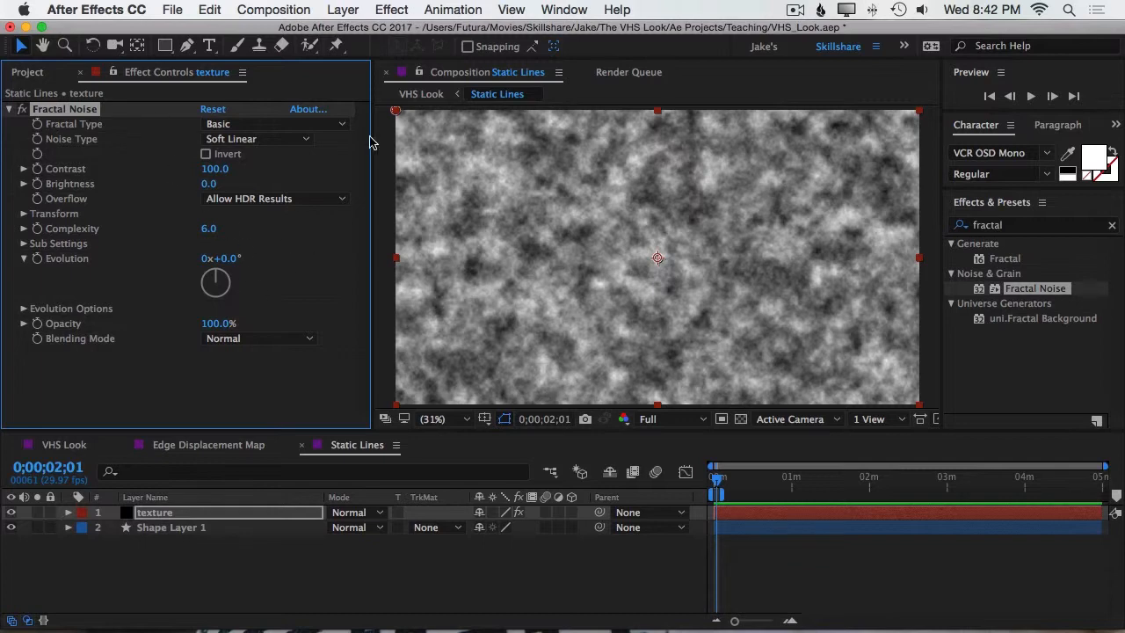
{"action": "mouse_move", "coordinate": [218, 123]}
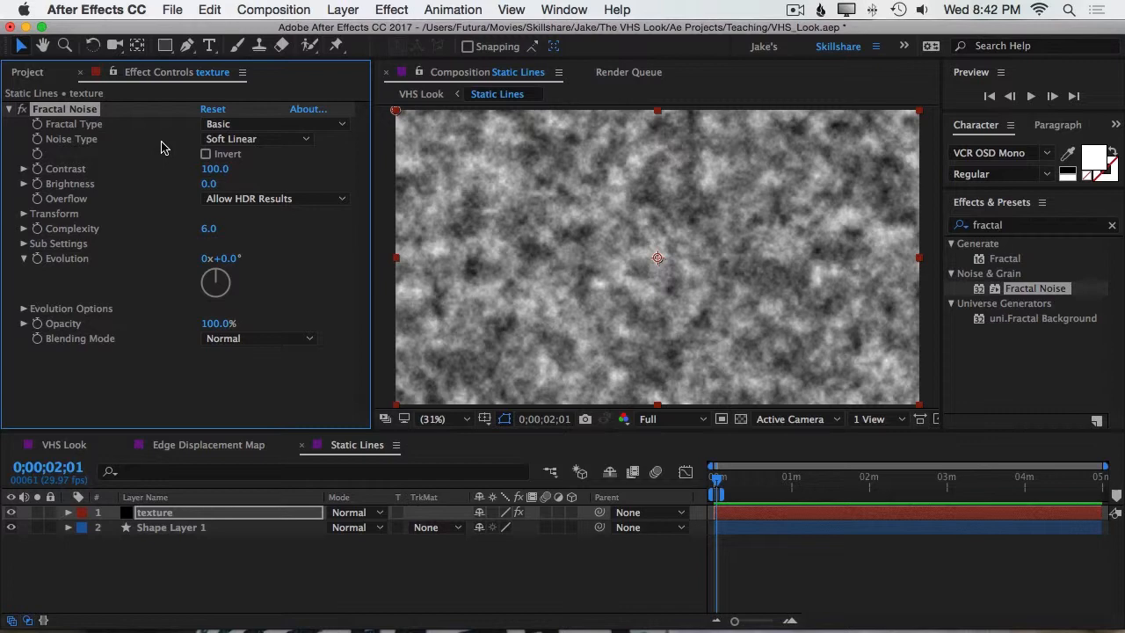
{"action": "left_click", "coordinate": [273, 123]}
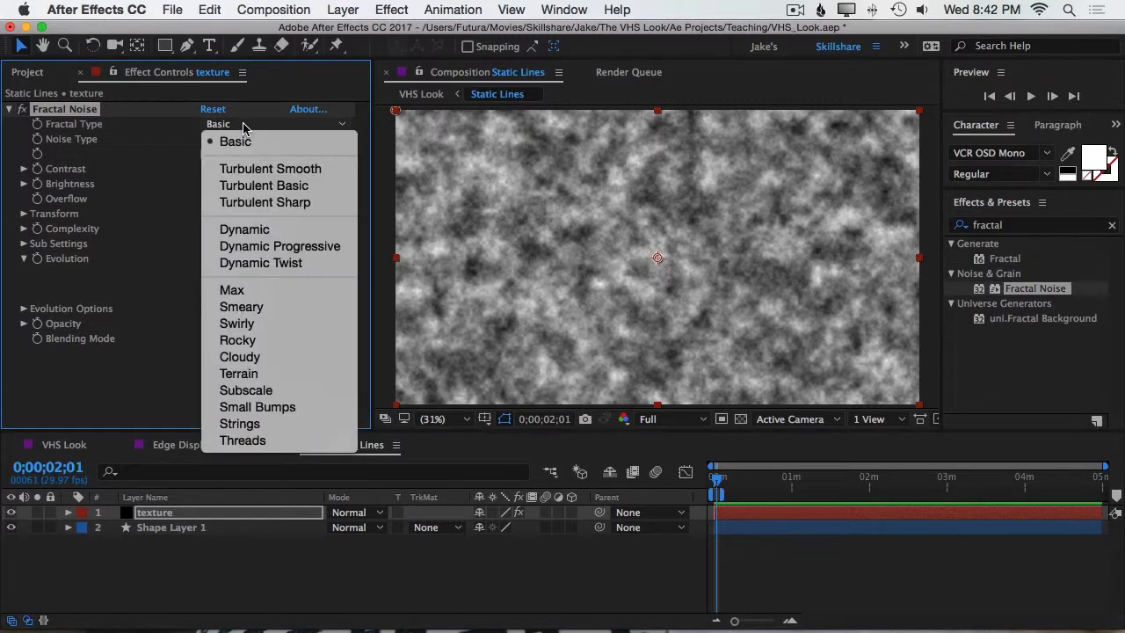
{"action": "mouse_move", "coordinate": [243, 440]}
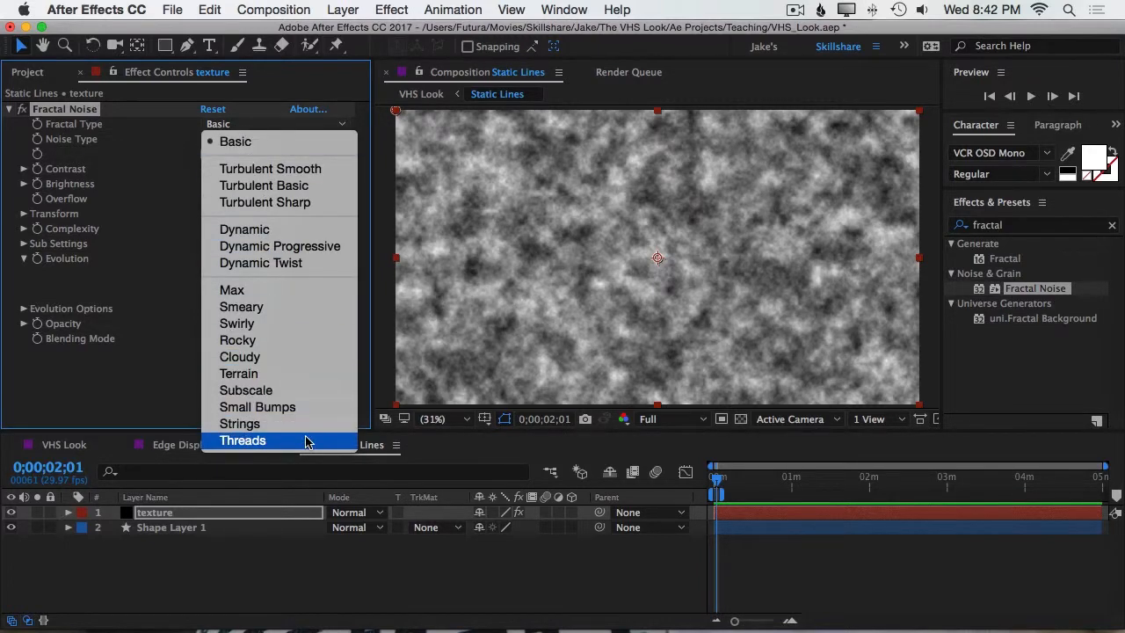
{"action": "left_click", "coordinate": [242, 439]}
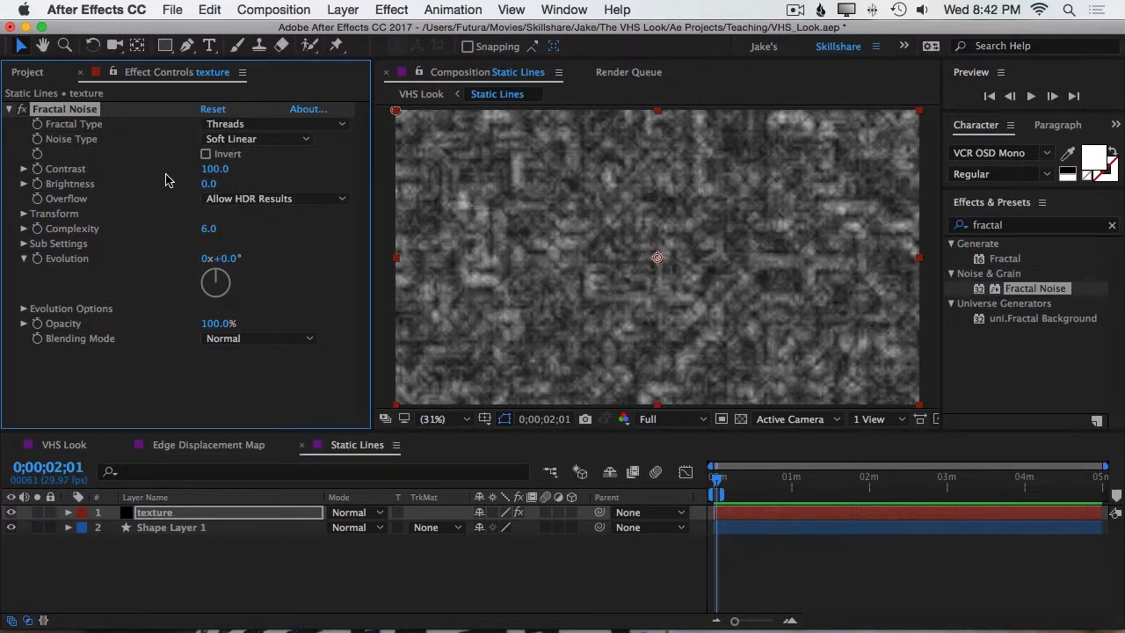
Set Contrast 283, Brightness -74 and Overflow handling to Clip.
{"action": "left_click_drag", "start_coordinate": [215, 169], "coordinate": [320, 169]}
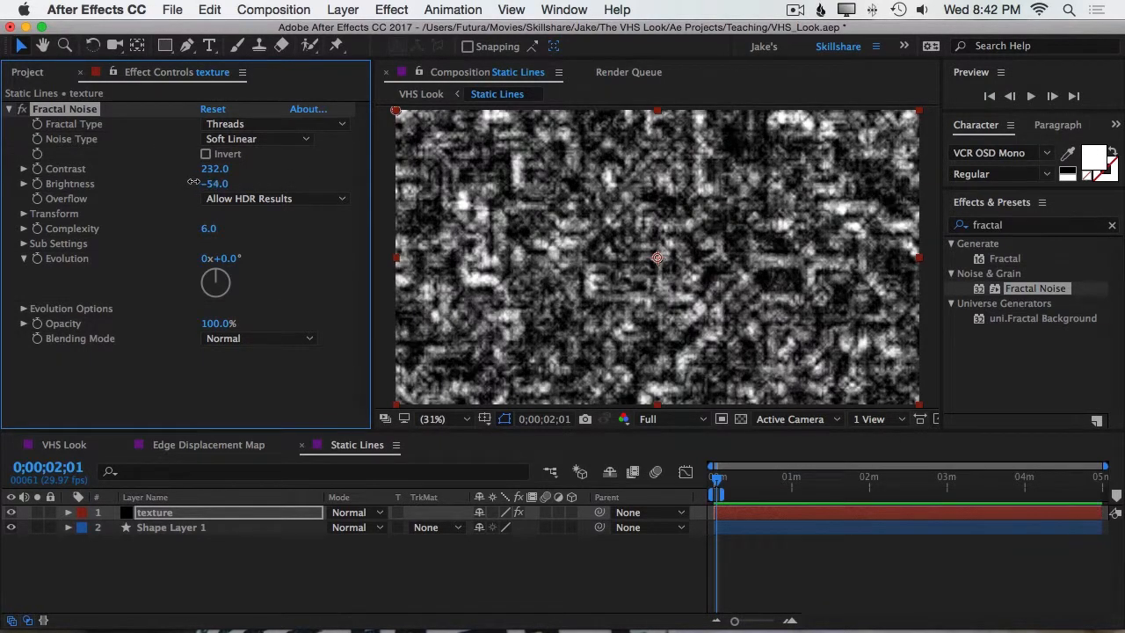
{"action": "left_click_drag", "start_coordinate": [214, 183], "coordinate": [197, 183]}
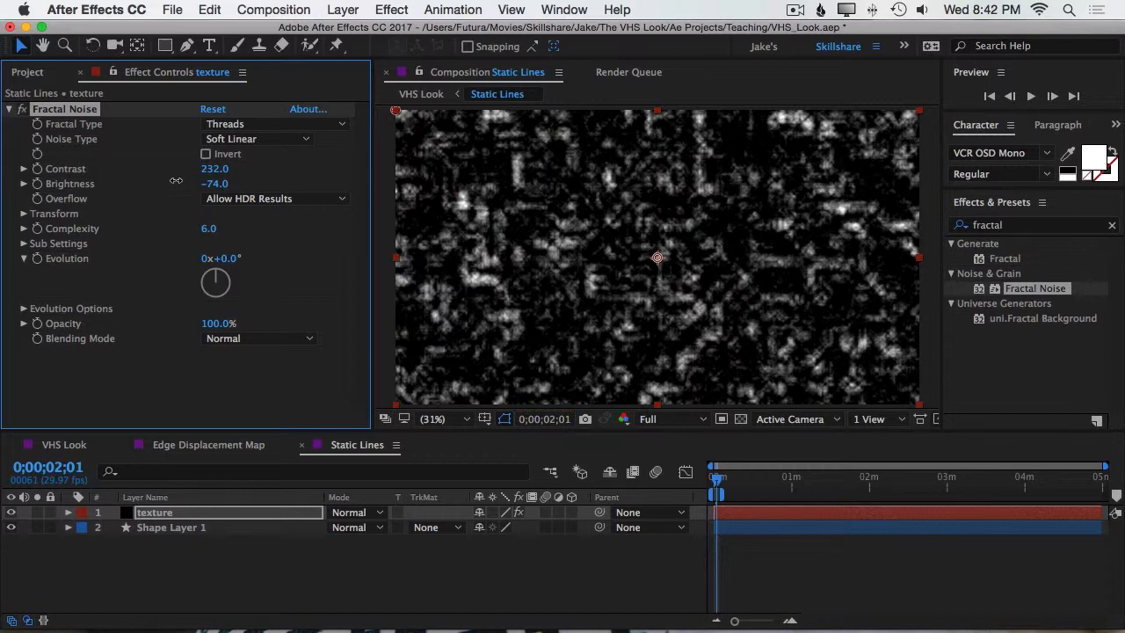
{"action": "left_click_drag", "start_coordinate": [215, 169], "coordinate": [250, 169]}
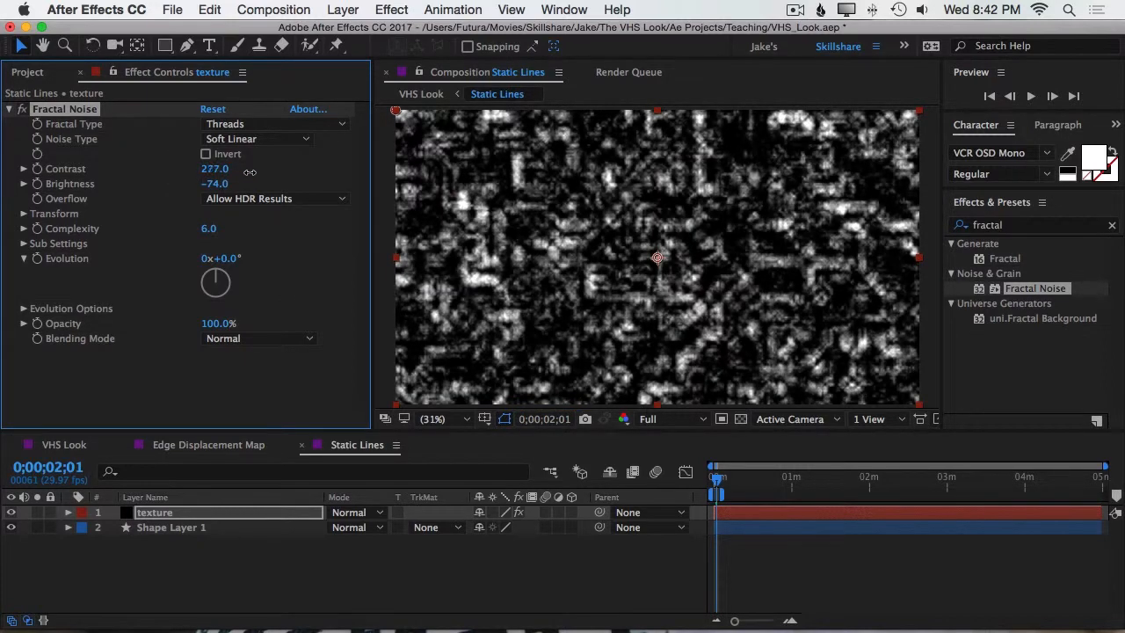
{"action": "left_click_drag", "start_coordinate": [214, 169], "coordinate": [220, 169]}
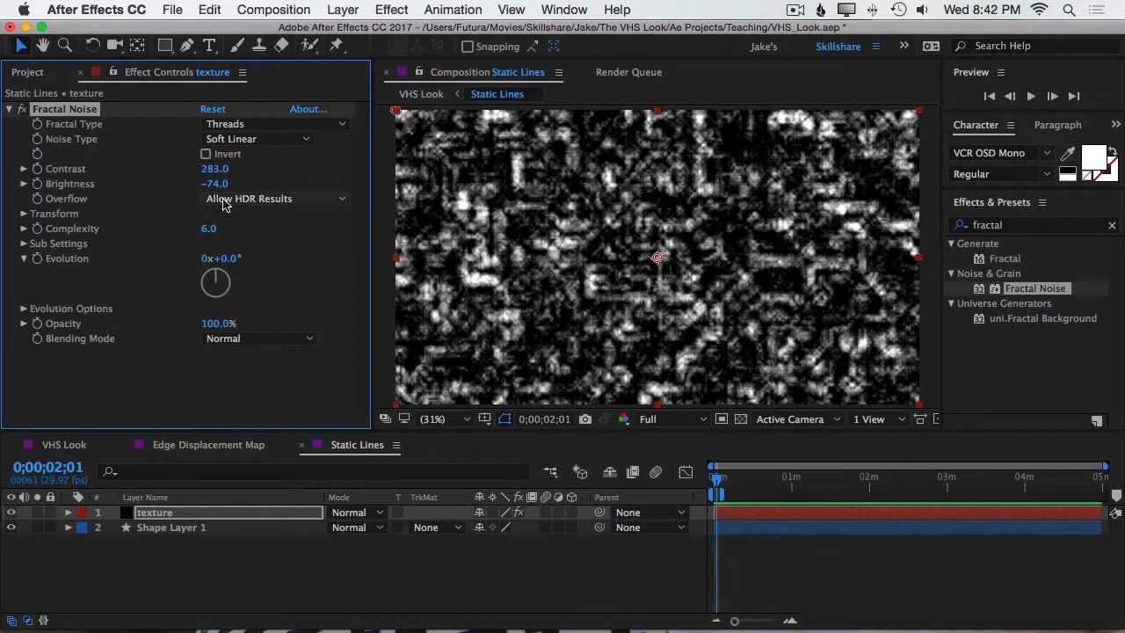
{"action": "left_click", "coordinate": [275, 197]}
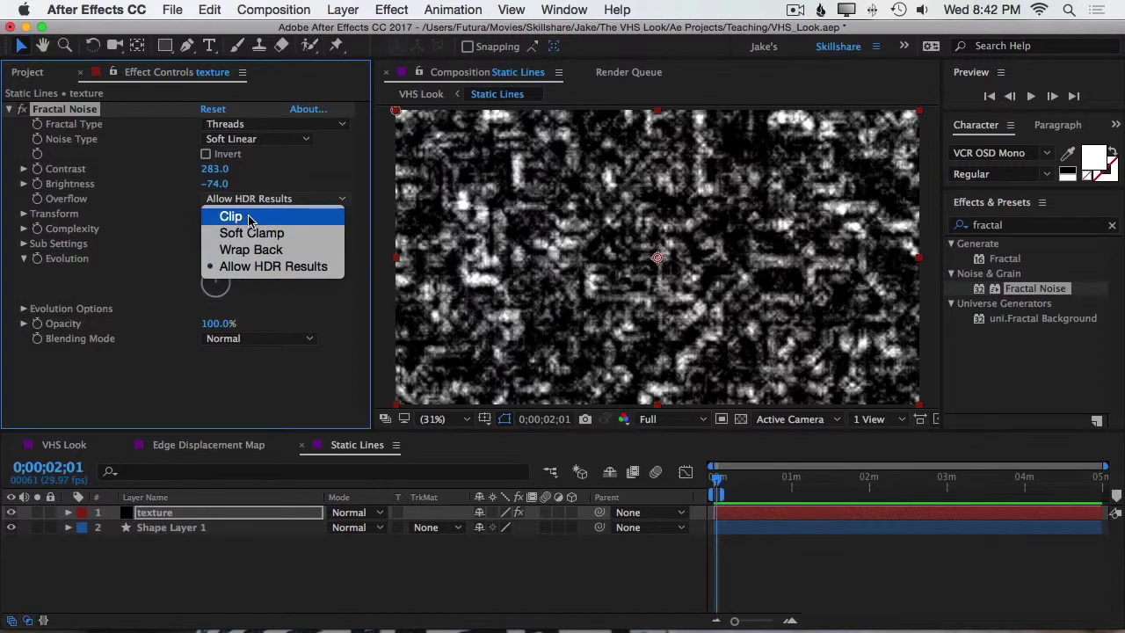
{"action": "left_click", "coordinate": [229, 217]}
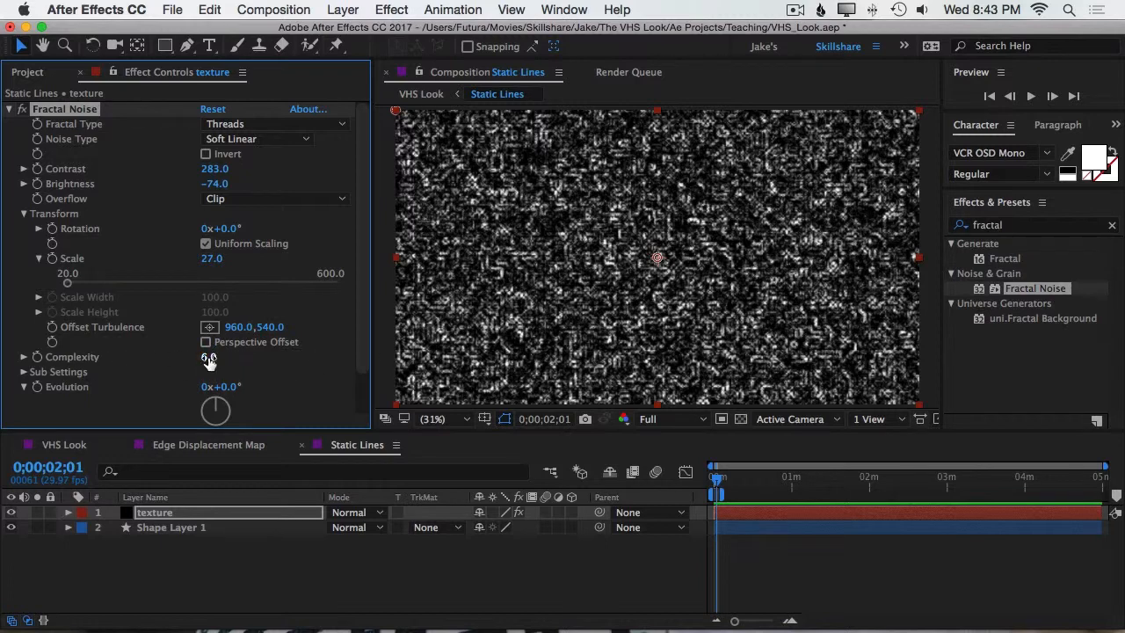
Set Complexity to 3 and give Random Seed a random(0,1000) expression.
{"action": "double_click", "coordinate": [209, 356]}
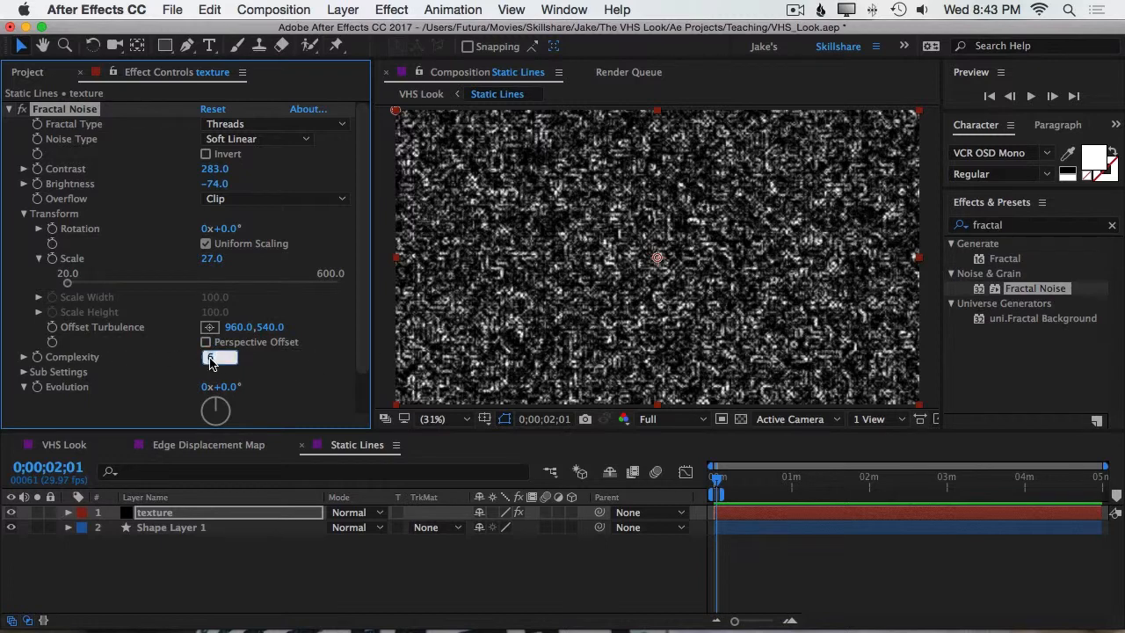
{"action": "type", "text": "3.0"}
{"action": "type", "text": "random"}
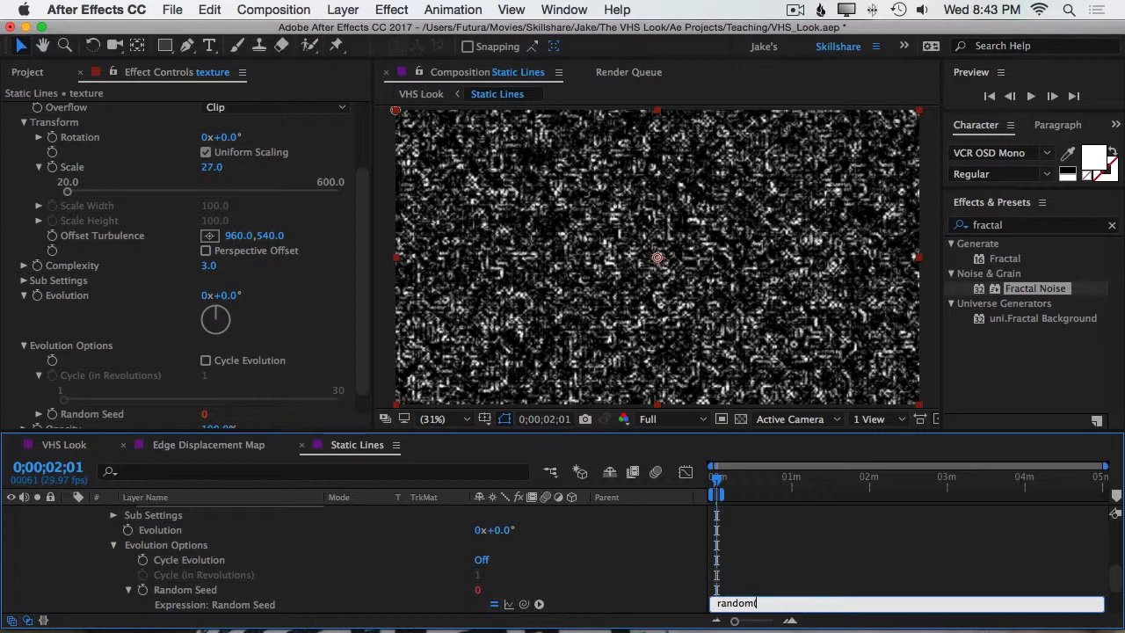
{"action": "type", "text": "(0,1000"}
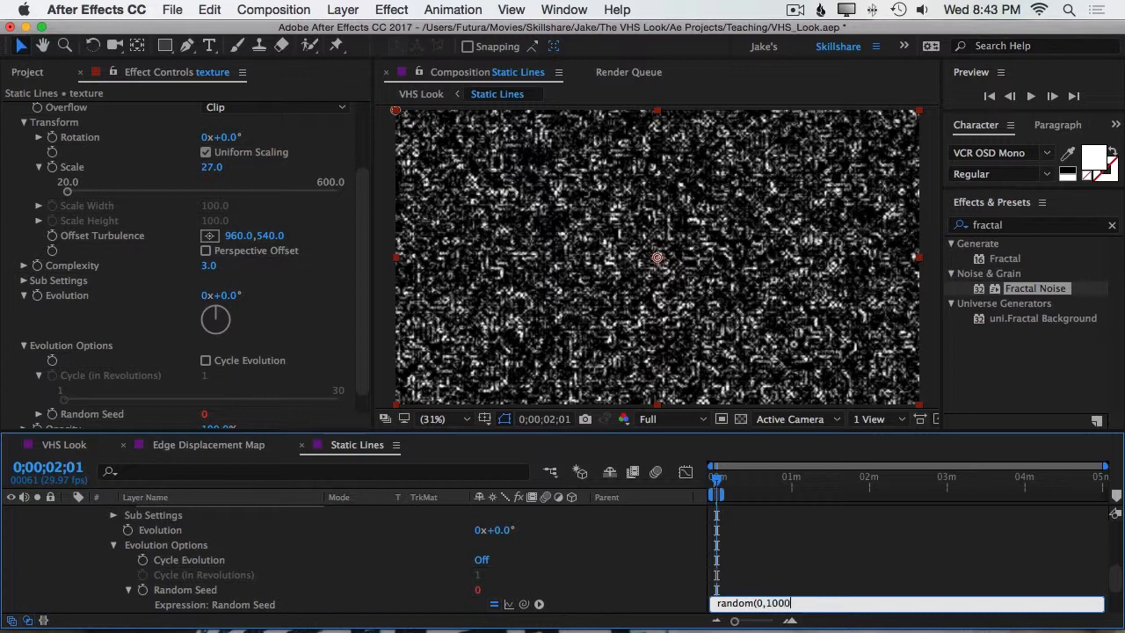
{"action": "type", "text": "0"}
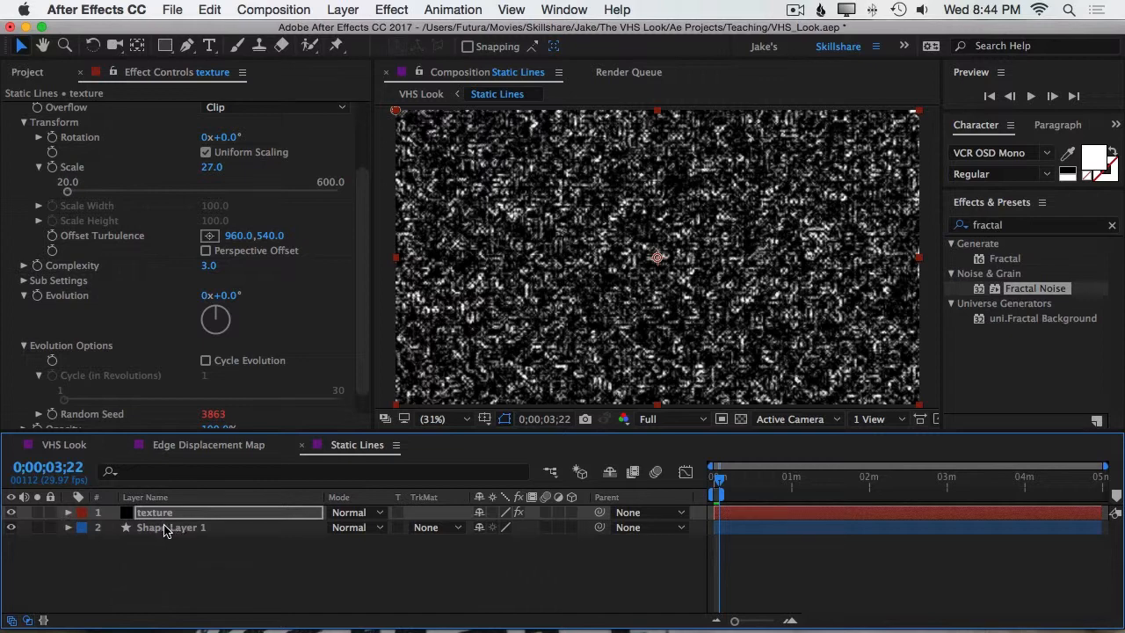
Set Shape Layer 1's track matte to Luma Matte 'texture'.
{"action": "left_click", "coordinate": [173, 528]}
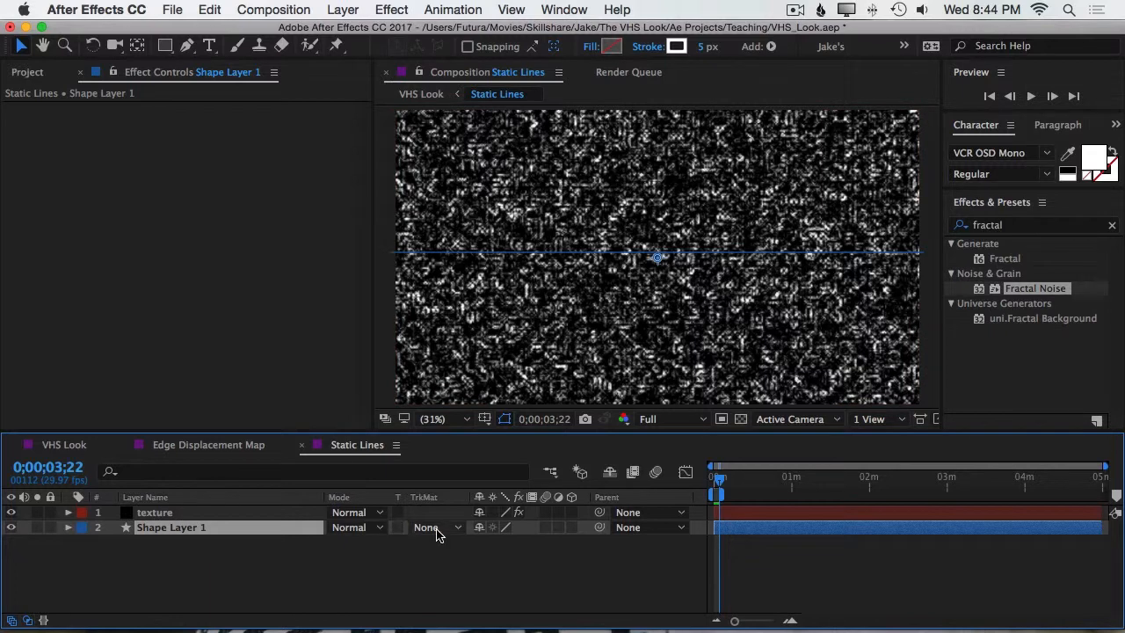
{"action": "left_click", "coordinate": [431, 528]}
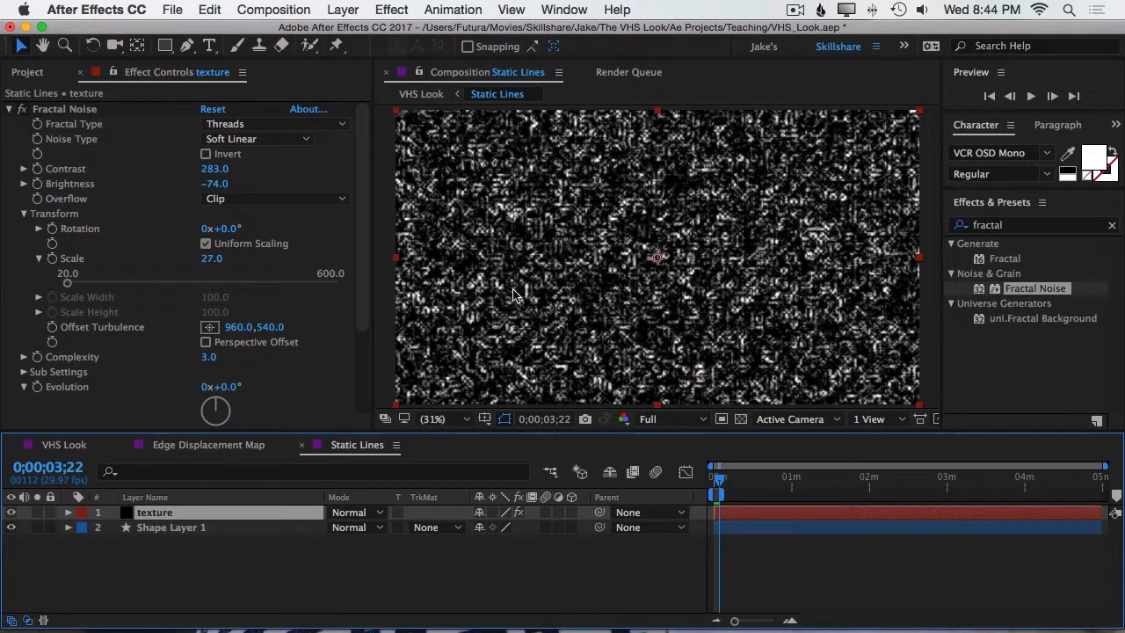
{"action": "left_click", "coordinate": [171, 528]}
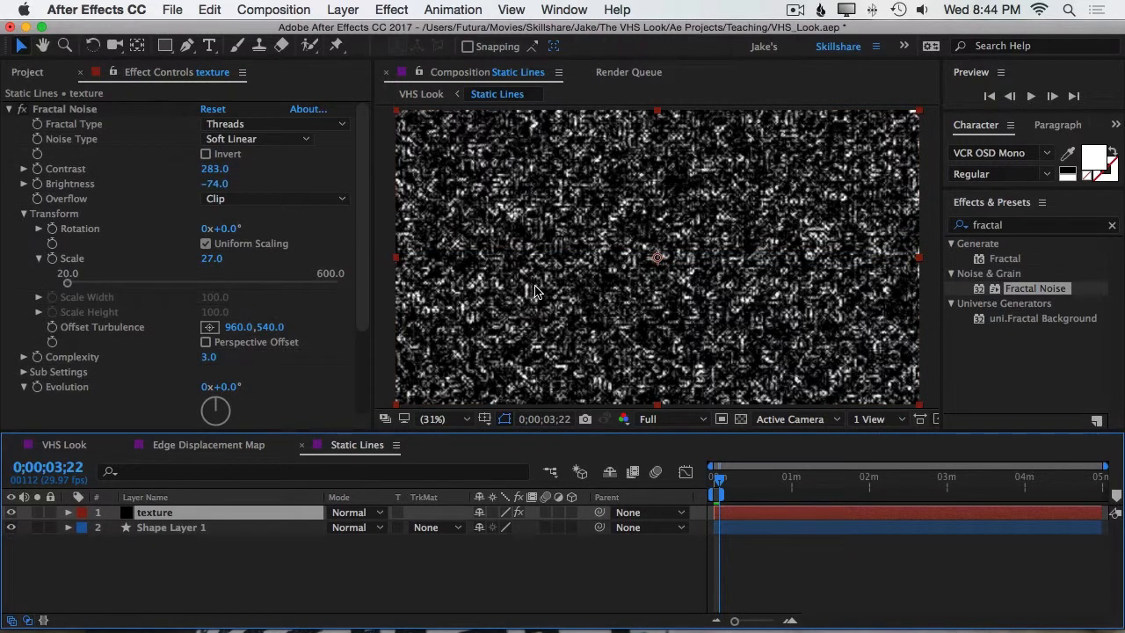
{"action": "mouse_move", "coordinate": [179, 556]}
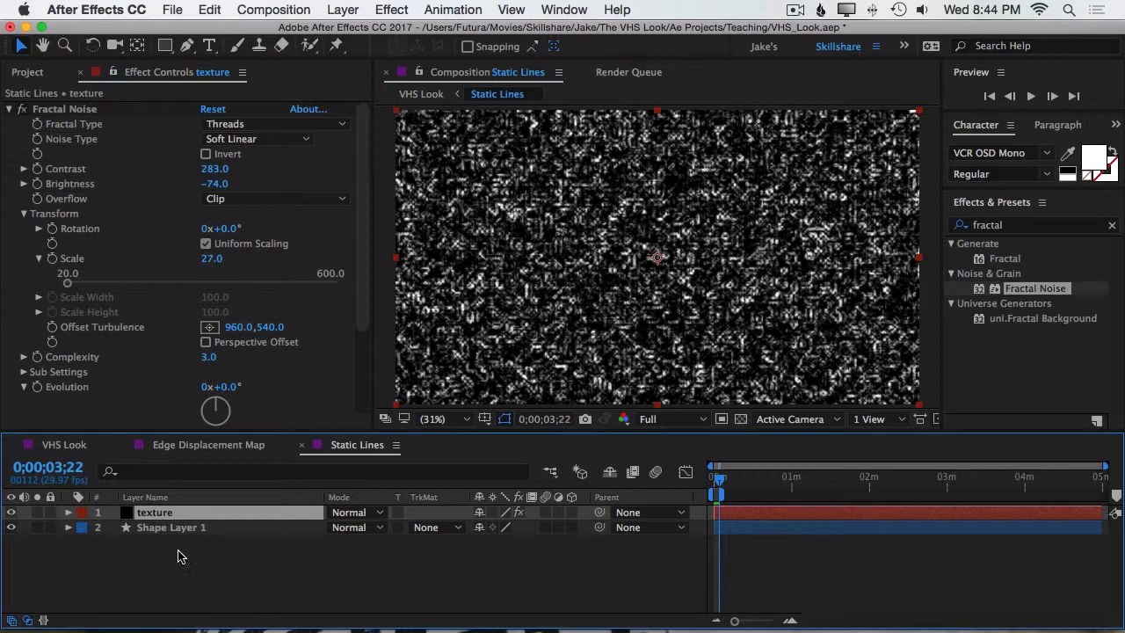
{"action": "left_click", "coordinate": [173, 528]}
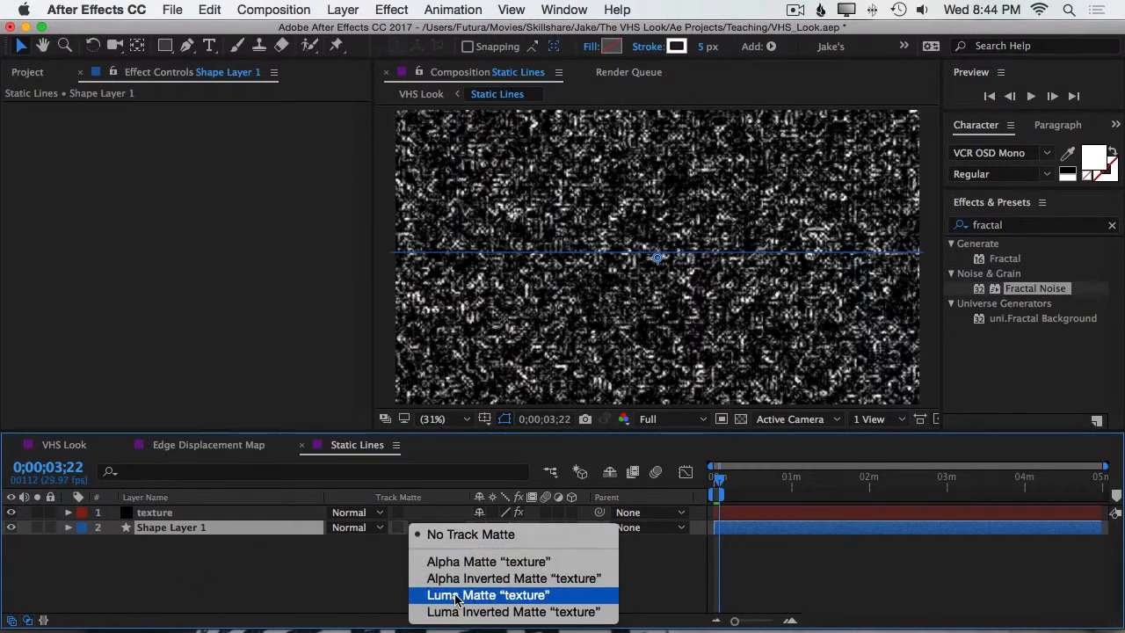
{"action": "left_click", "coordinate": [487, 595]}
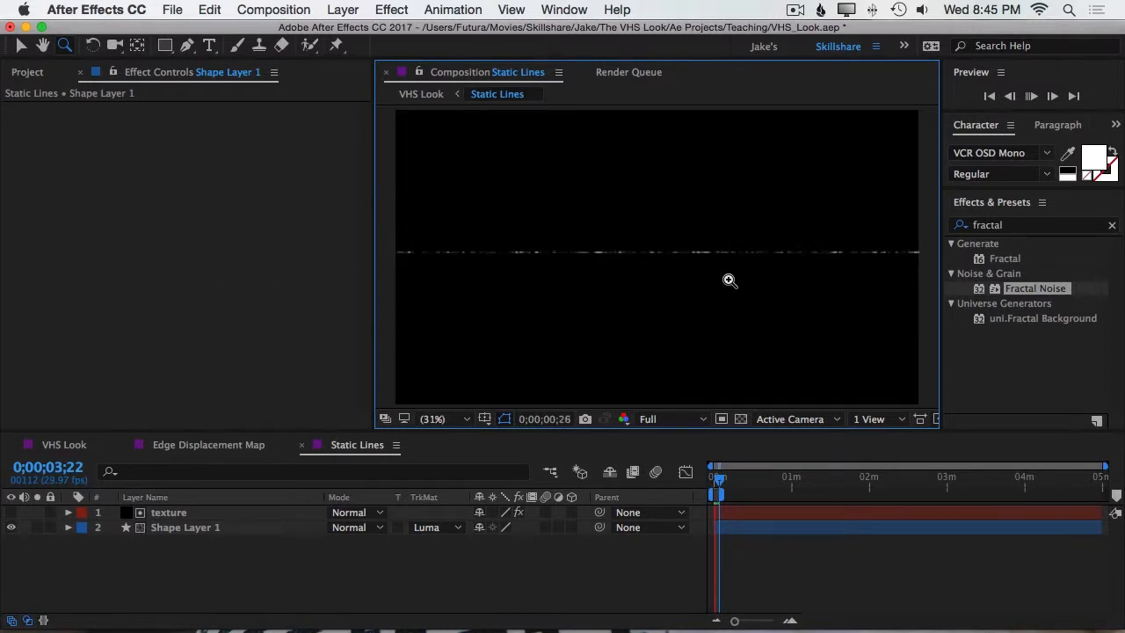
Add a wiggle(30,540) expression to Shape Layer 1's Position.
{"action": "left_click", "coordinate": [1038, 95]}
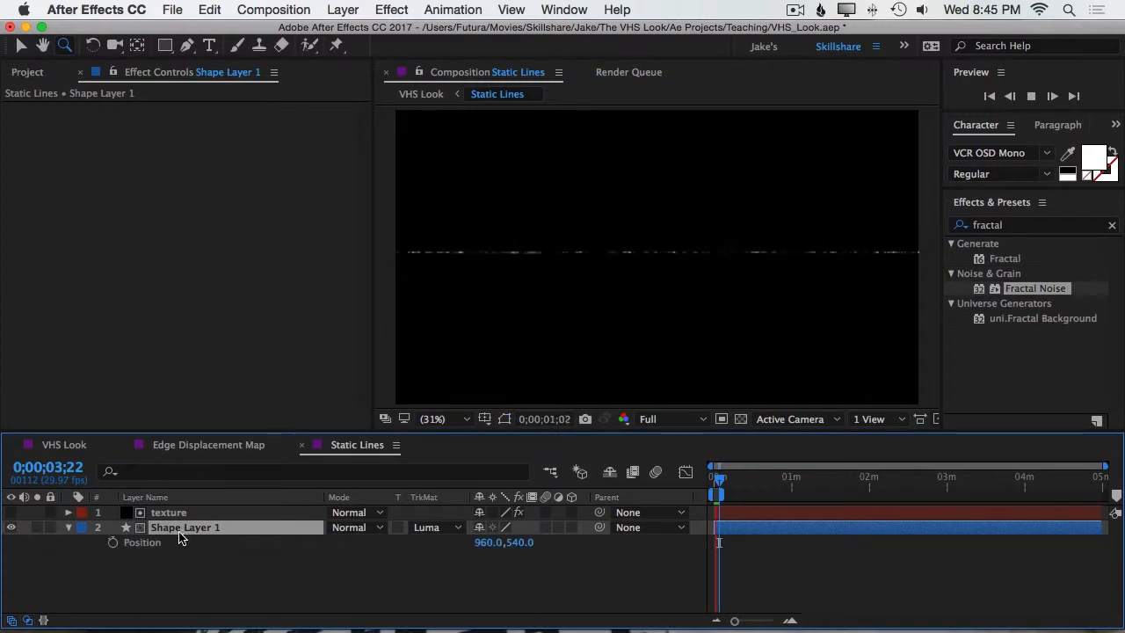
{"action": "mouse_move", "coordinate": [112, 544]}
{"action": "type", "text": "wiggle"}
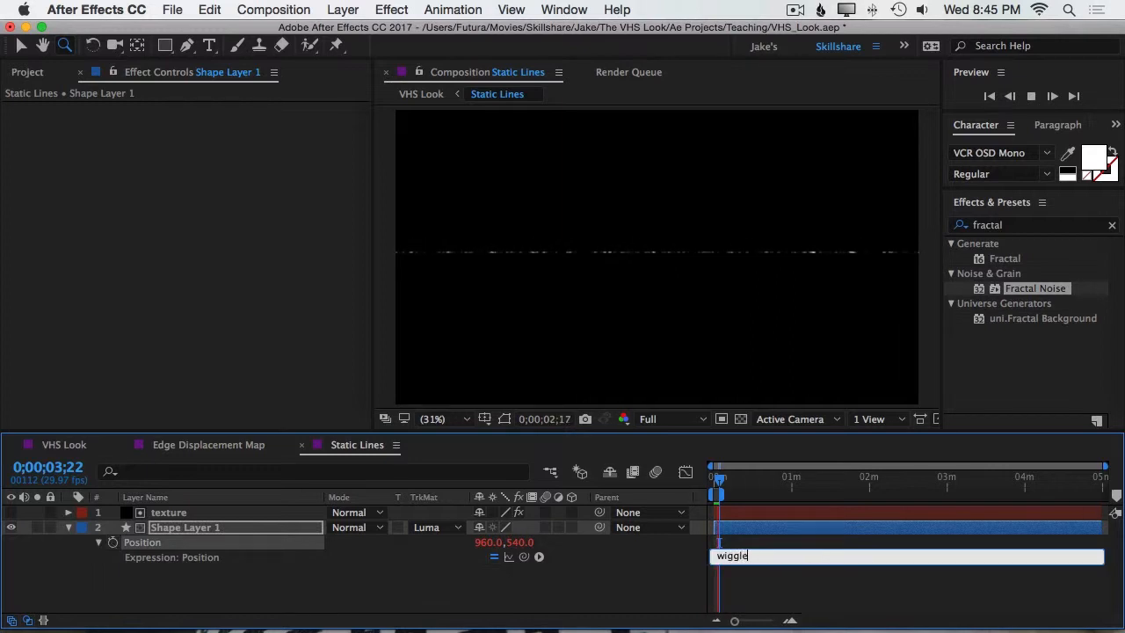
{"action": "type", "text": "("}
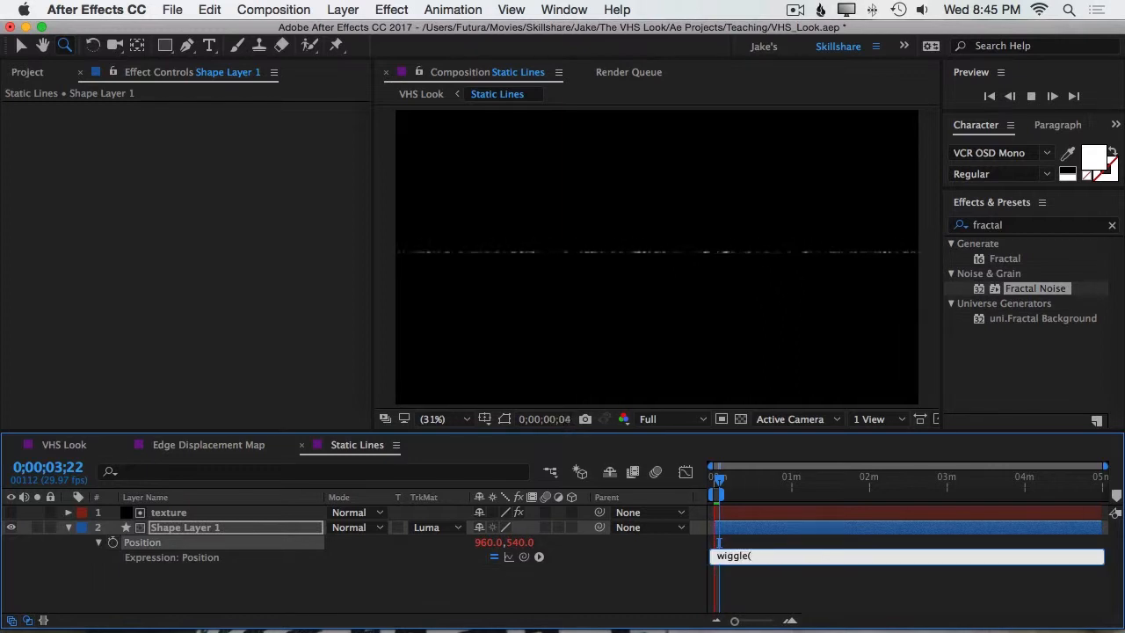
{"action": "type", "text": "30"}
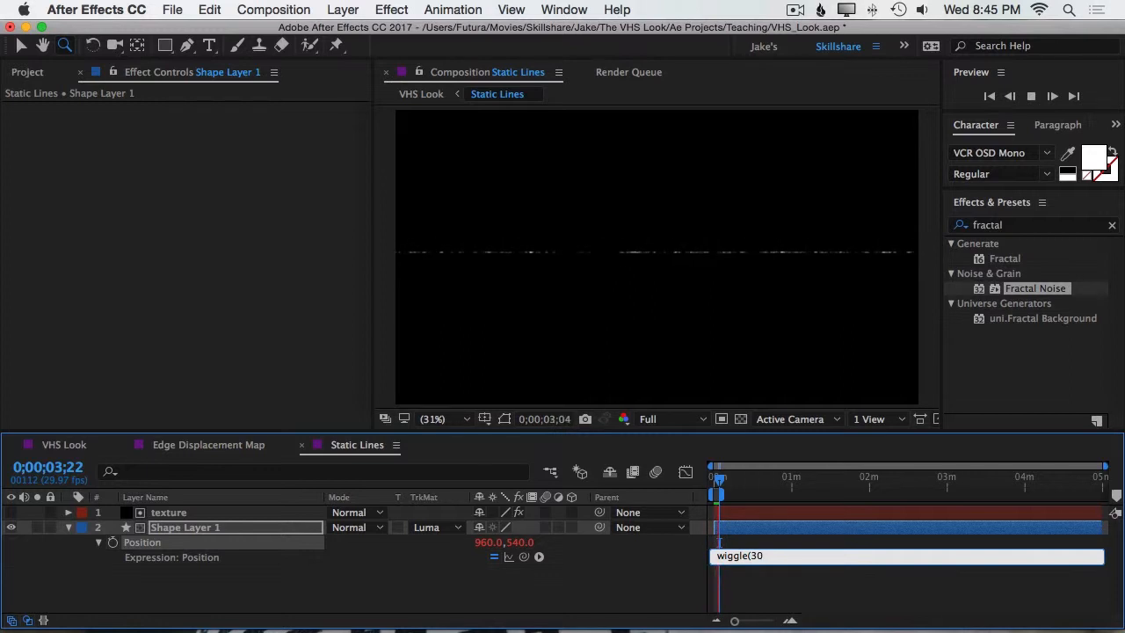
{"action": "type", "text": ","}
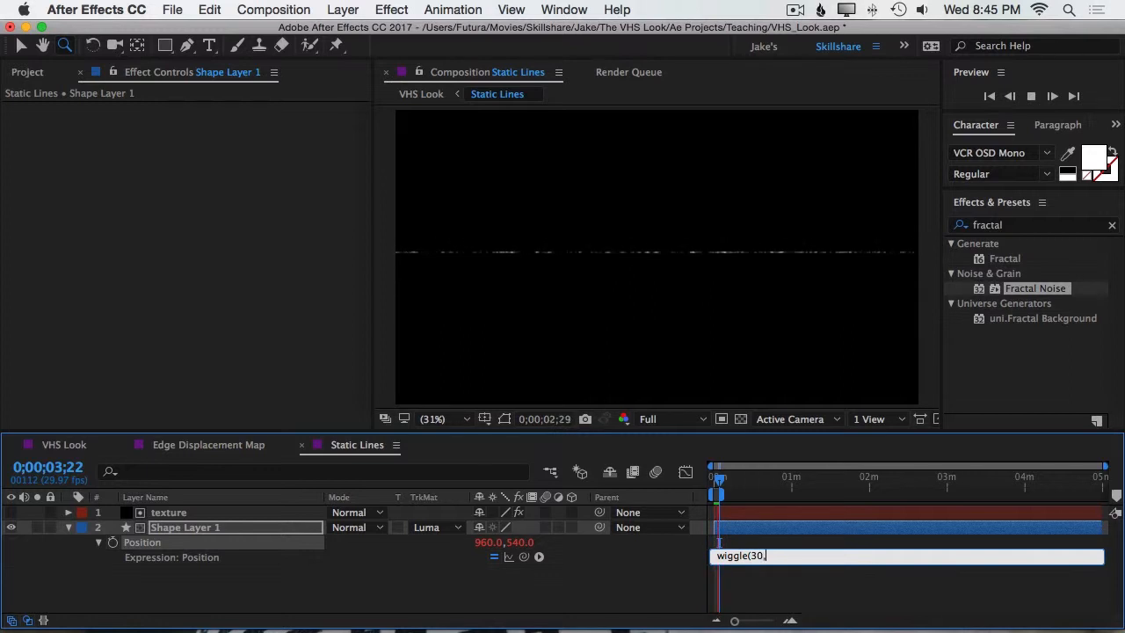
{"action": "type", "text": "540)"}
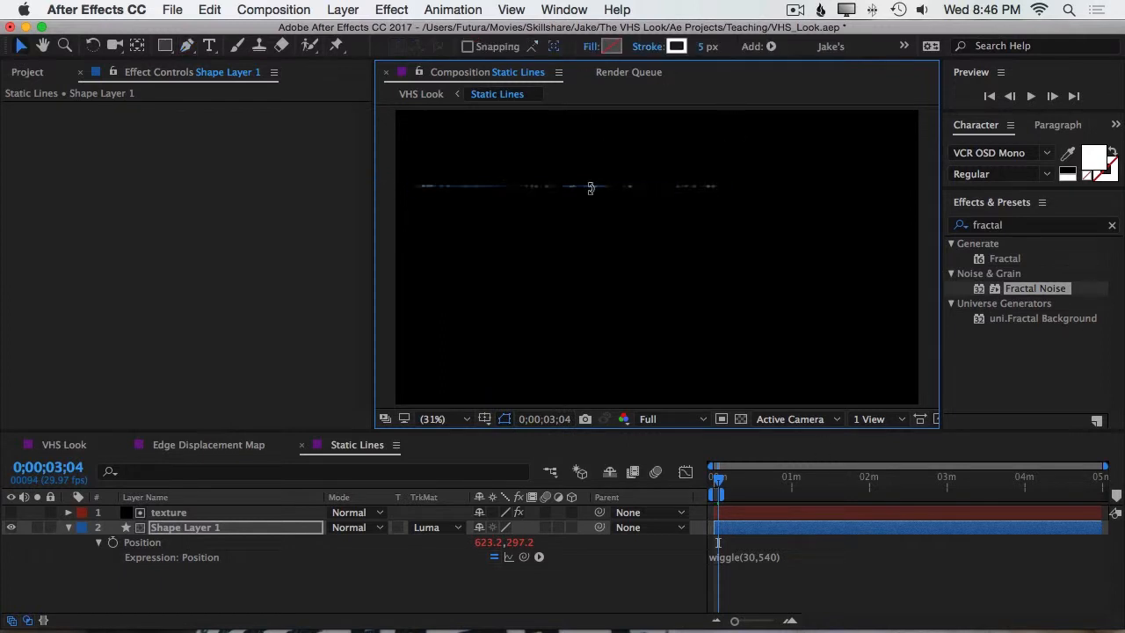
{"action": "left_click", "coordinate": [1038, 97]}
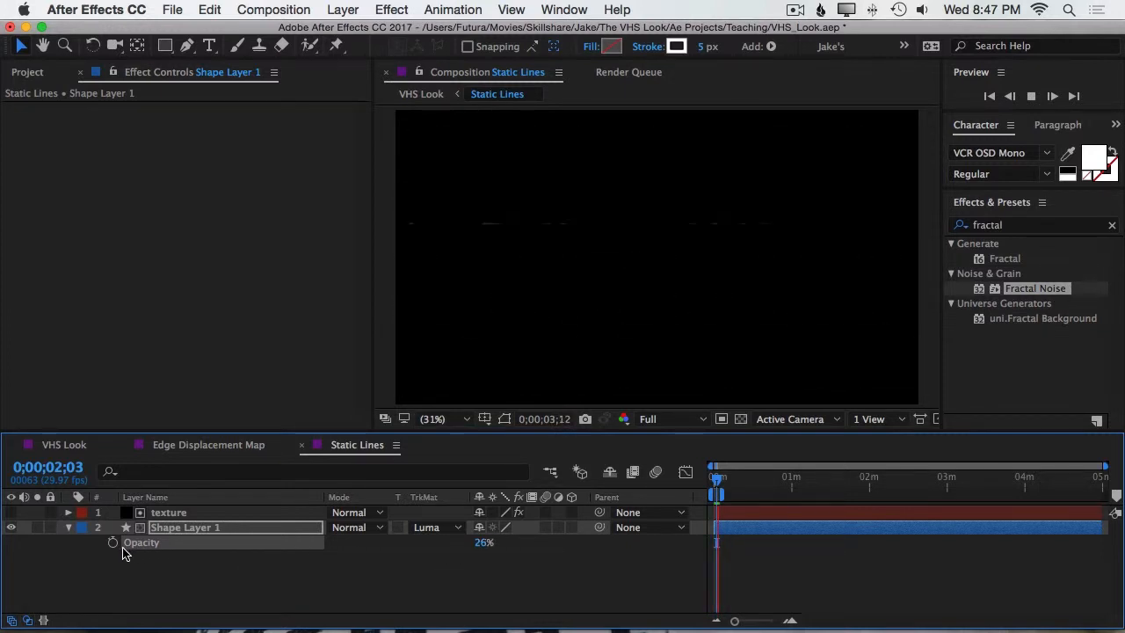
Add a wiggle(30,100) expression to Shape Layer 1's Opacity and scrub time to preview the flicker.
{"action": "left_click", "coordinate": [113, 541]}
{"action": "type", "text": "w"}
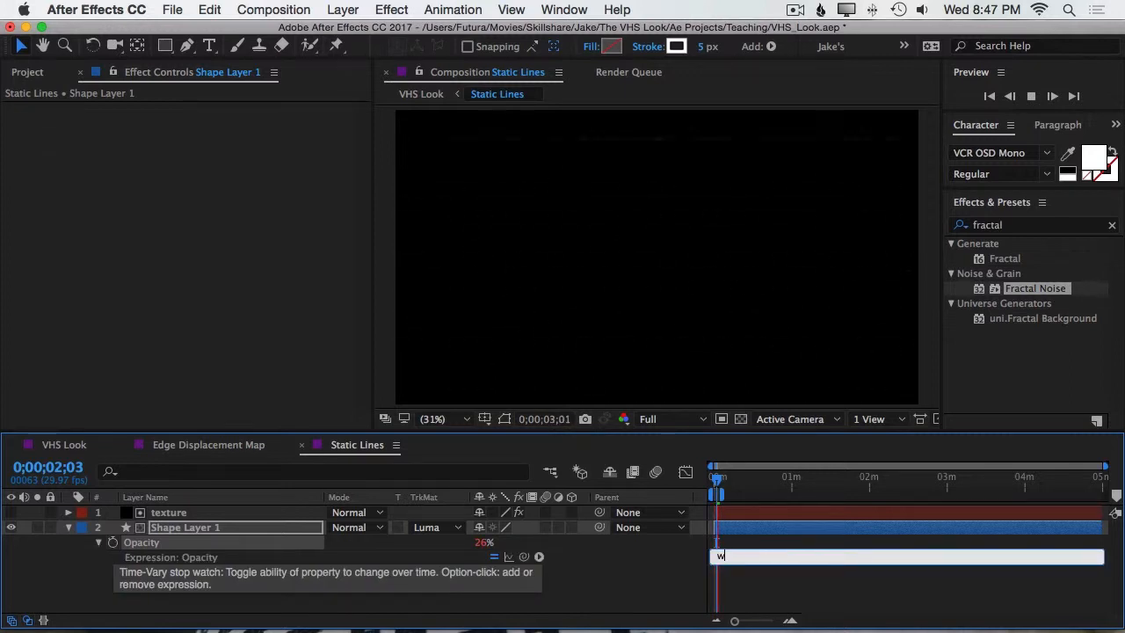
{"action": "type", "text": "iggle(40"}
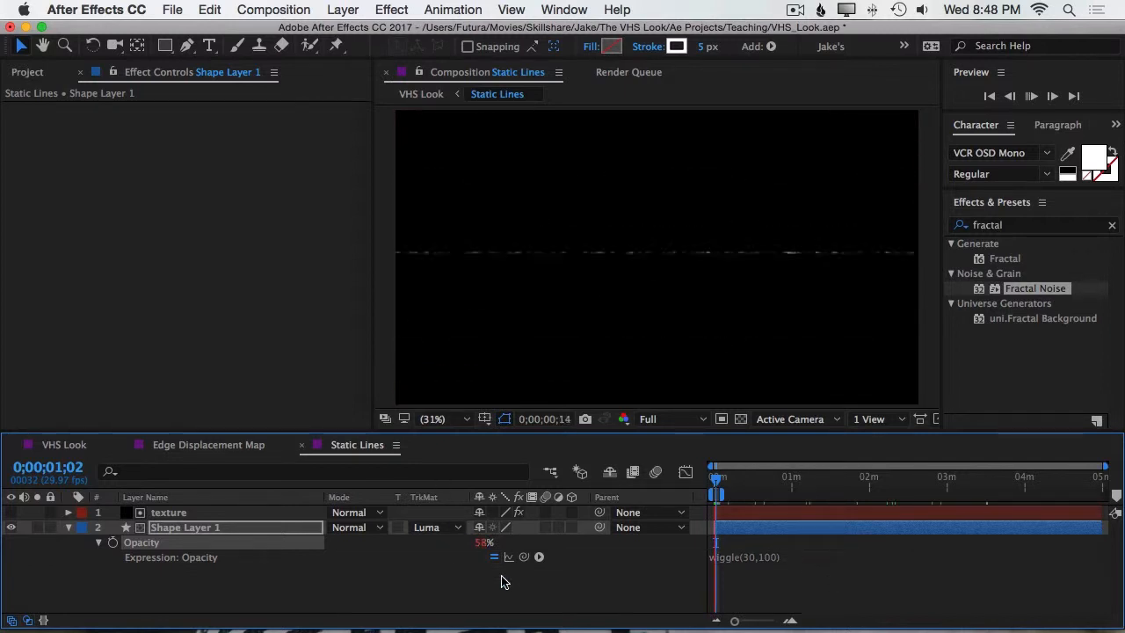
{"action": "left_click", "coordinate": [1030, 95]}
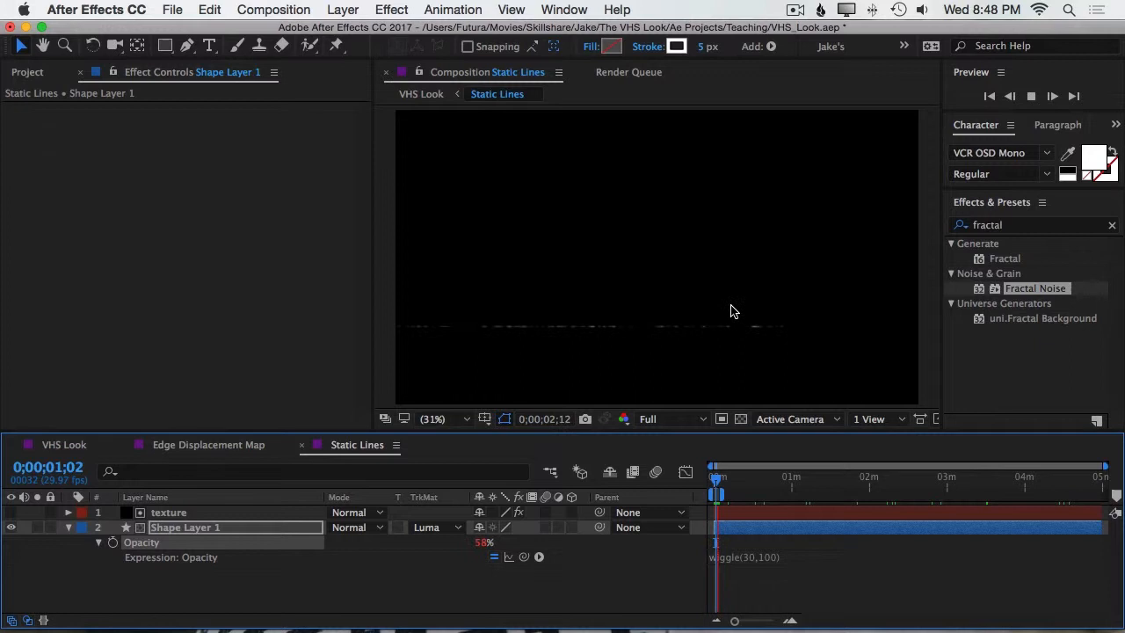
{"action": "left_click_drag", "start_coordinate": [484, 542], "coordinate": [466, 547]}
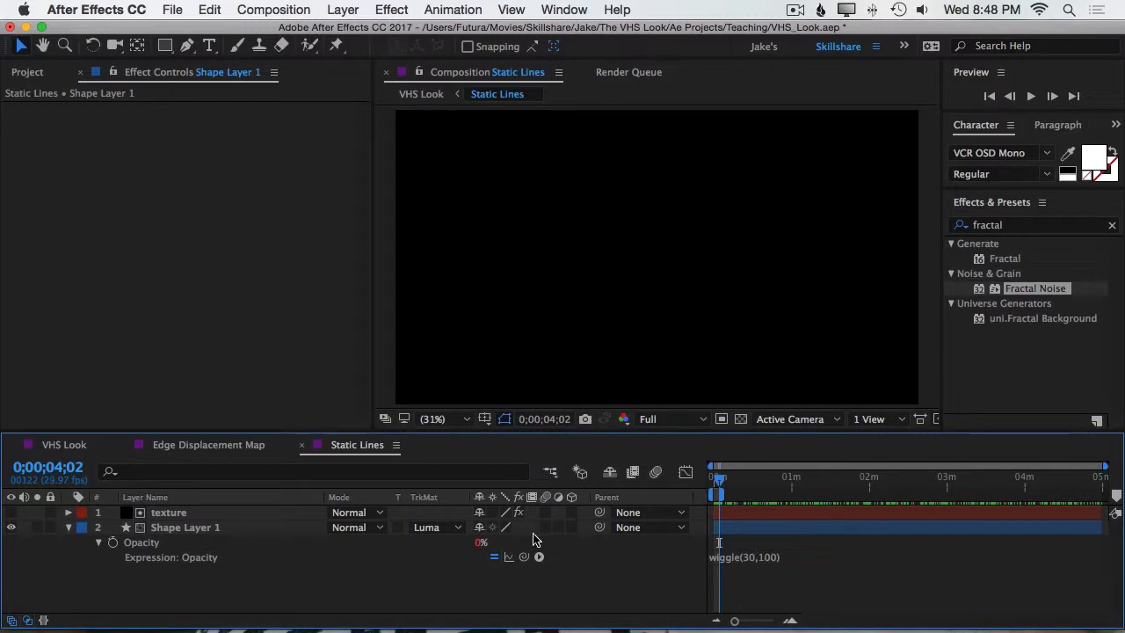
{"action": "mouse_move", "coordinate": [493, 549]}
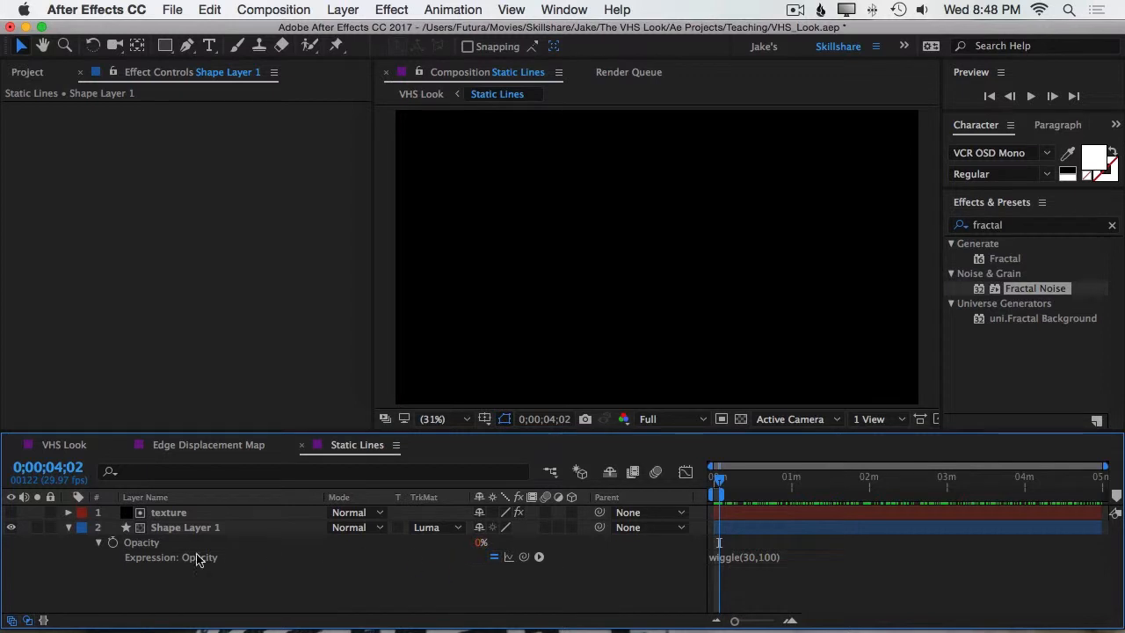
{"action": "mouse_move", "coordinate": [556, 527]}
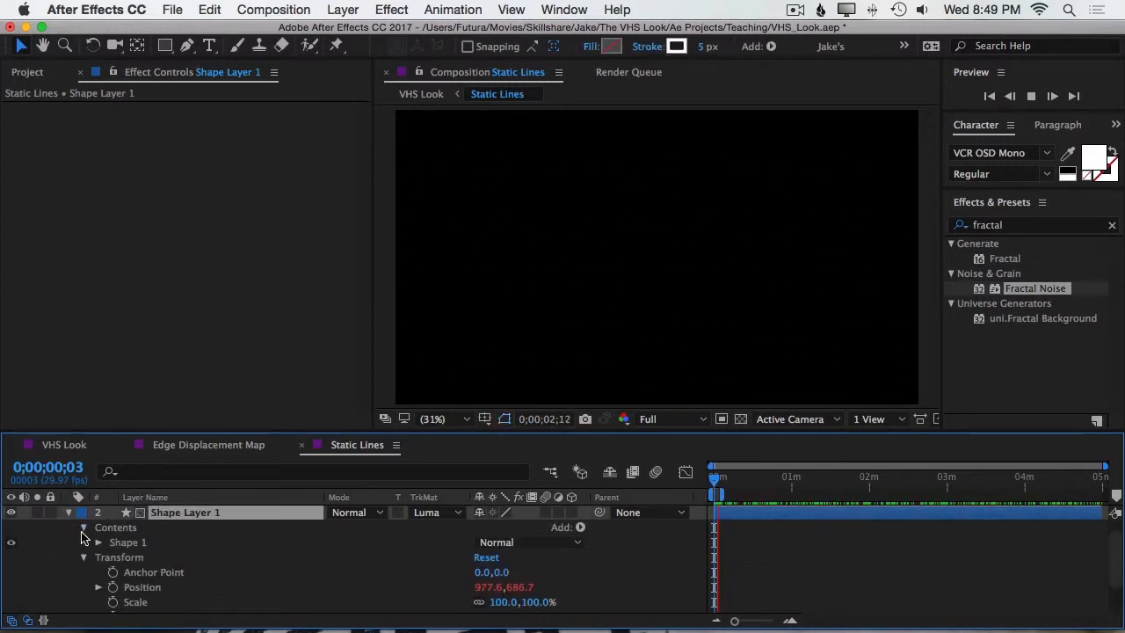
Add a wiggle expression to Shape 1's Stroke Width so the line thickness varies randomly.
{"action": "left_click", "coordinate": [112, 542]}
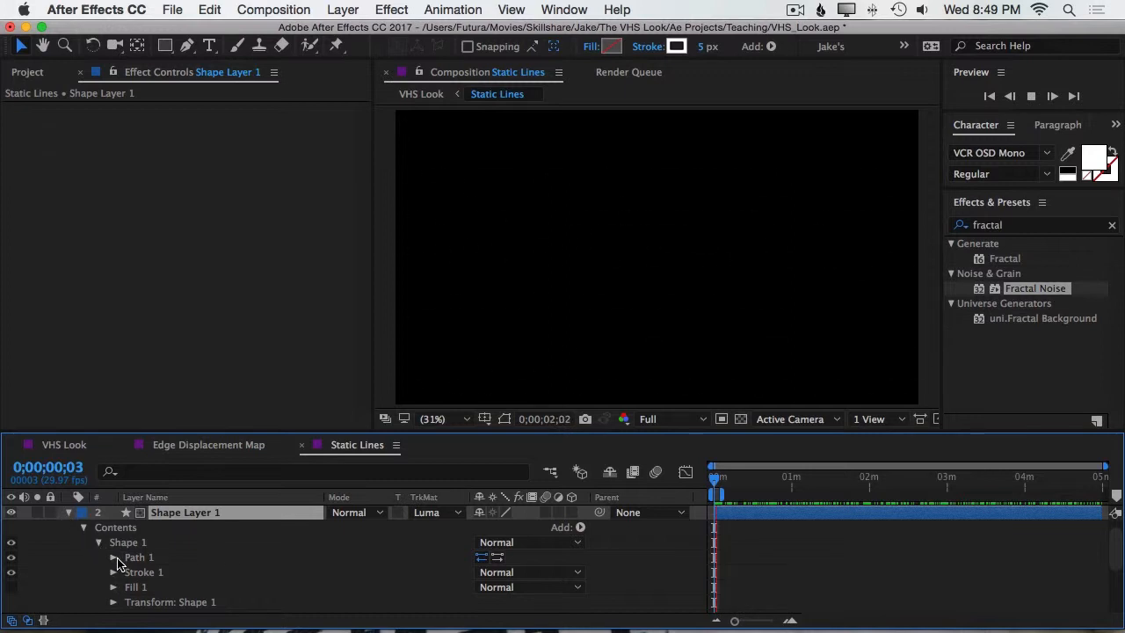
{"action": "left_click", "coordinate": [112, 573]}
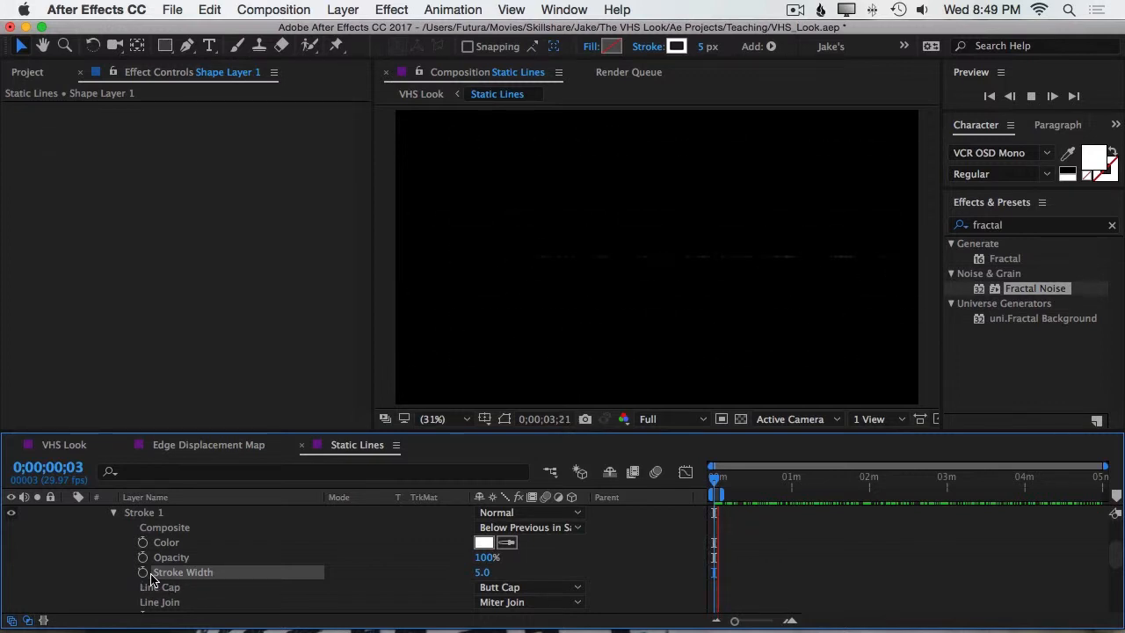
{"action": "left_click", "coordinate": [140, 574]}
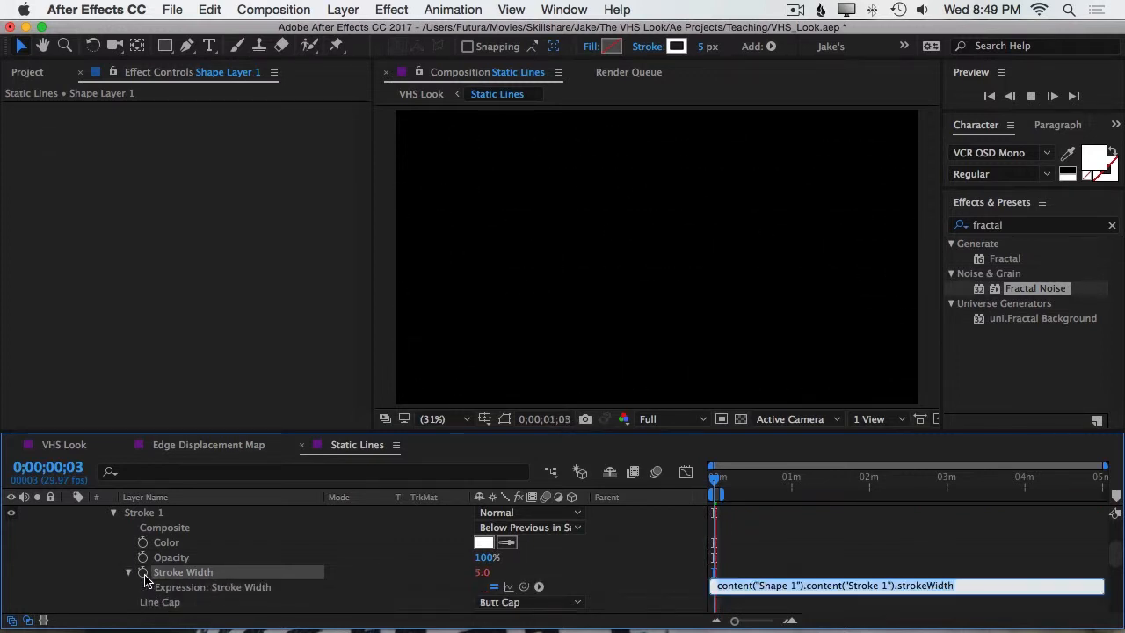
{"action": "type", "text": "wigg"}
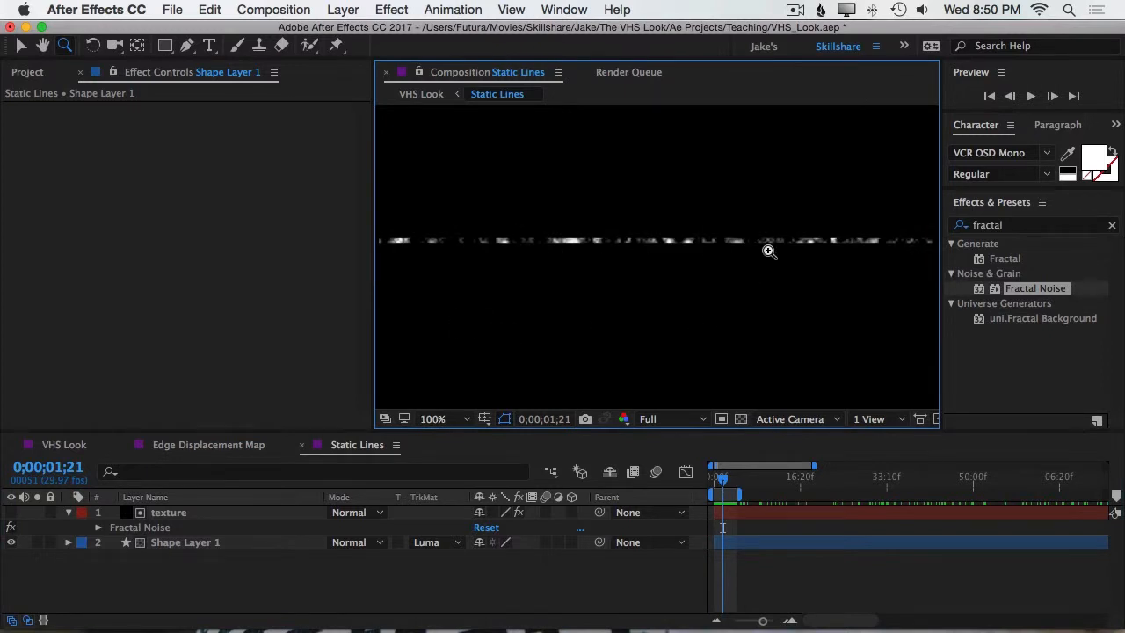
{"action": "mouse_move", "coordinate": [749, 262]}
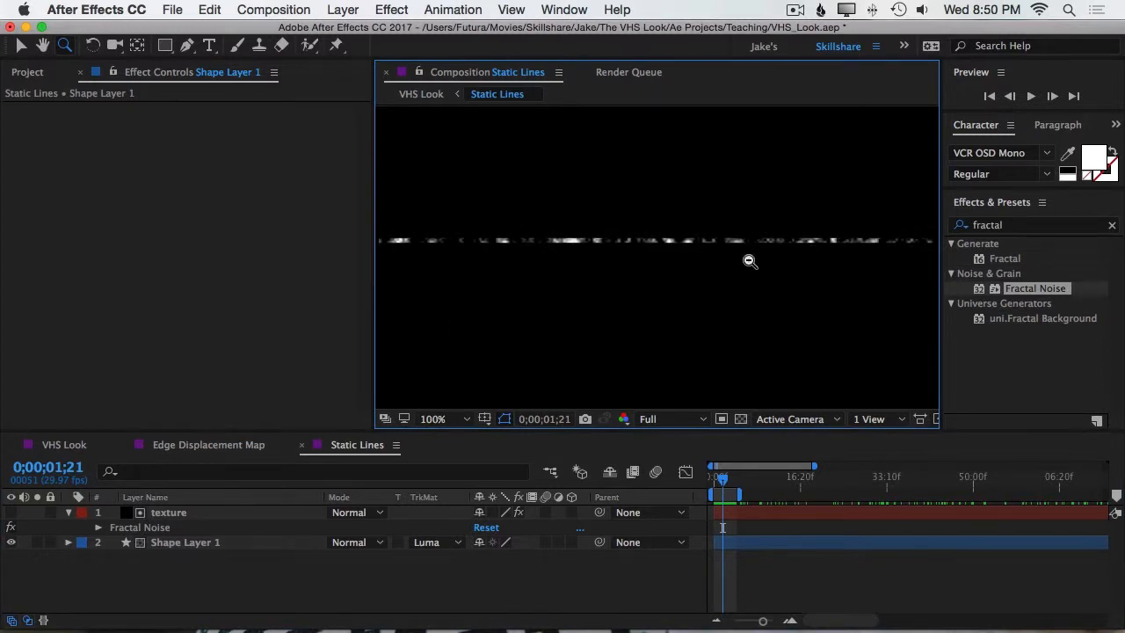
Add an adjustment layer with Gaussian Blur and raise Blurriness to about 2.1.
{"action": "left_click", "coordinate": [432, 419]}
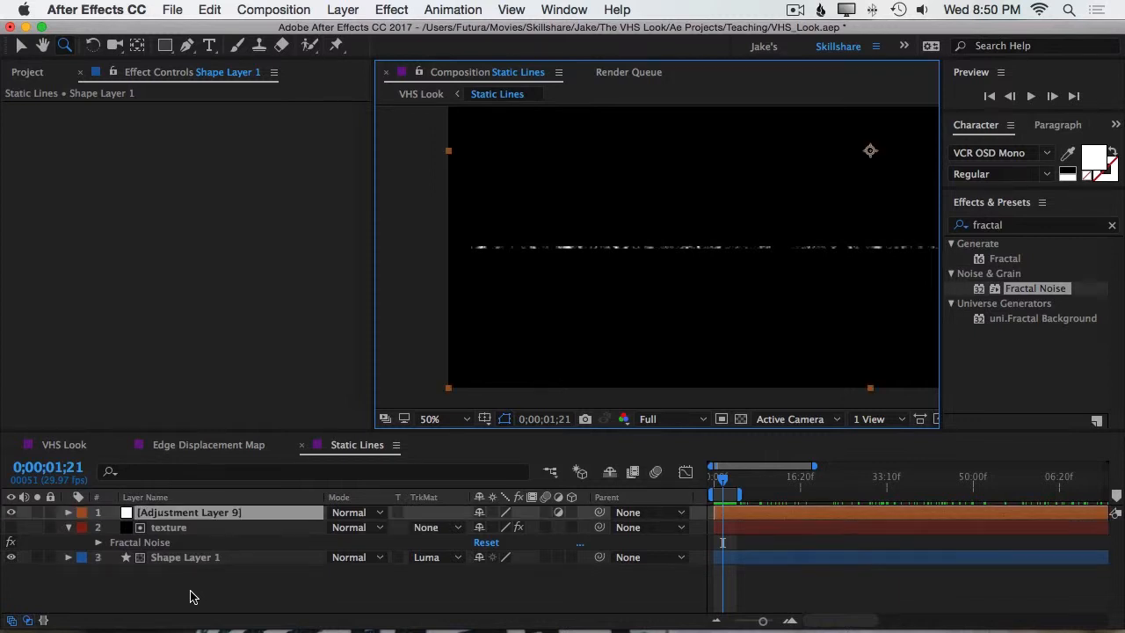
{"action": "left_click", "coordinate": [188, 512]}
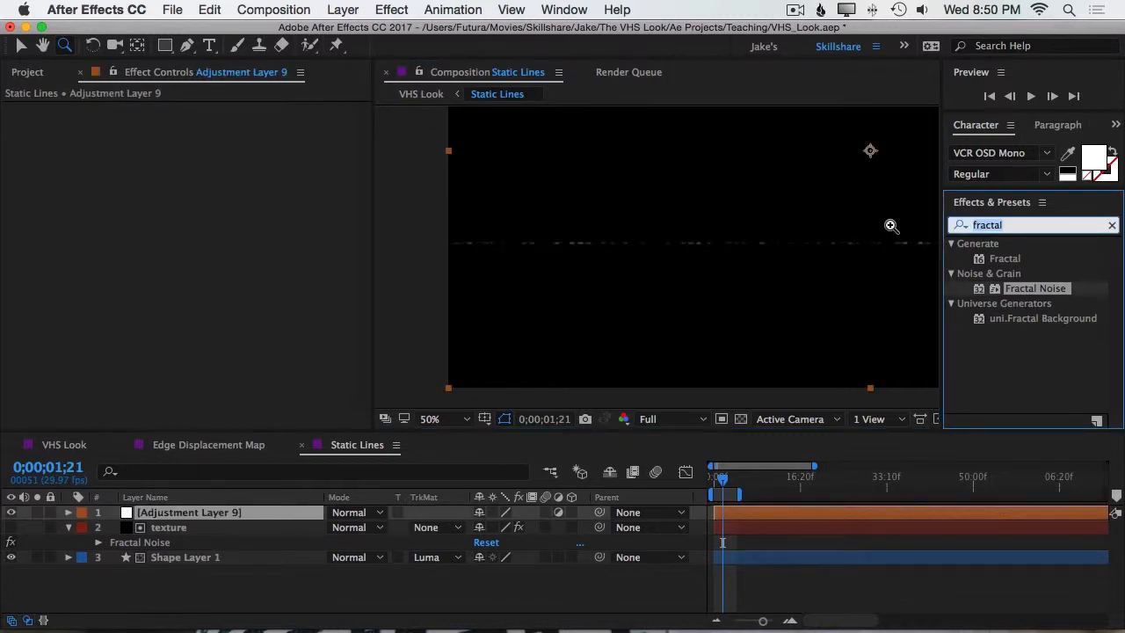
{"action": "type", "text": "gasu"}
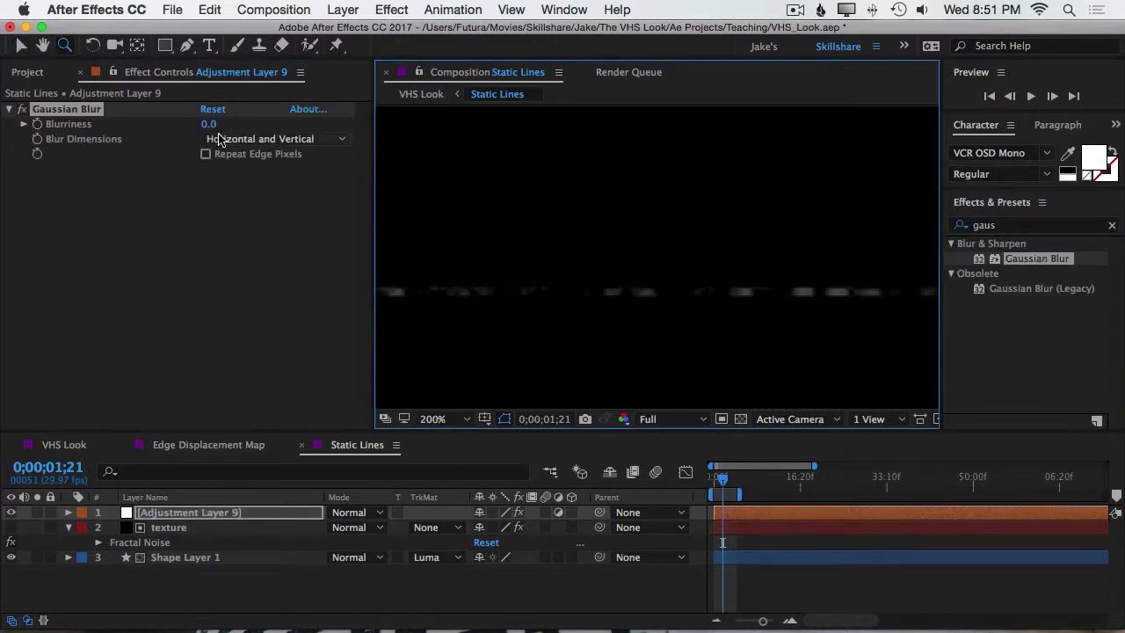
{"action": "left_click_drag", "start_coordinate": [207, 123], "coordinate": [243, 123]}
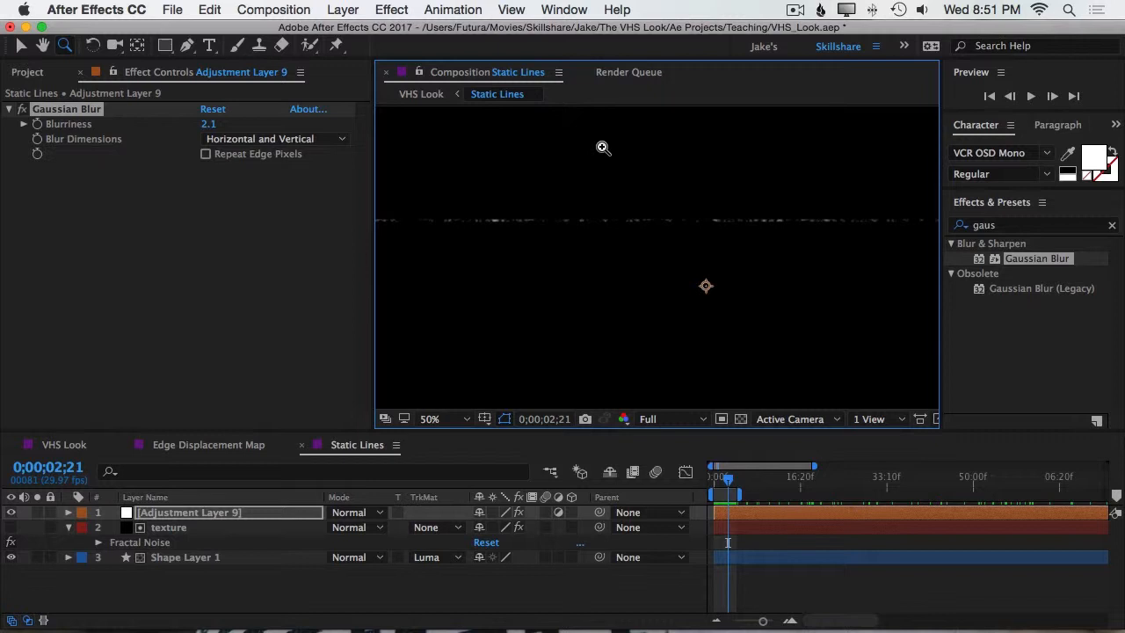
{"action": "mouse_move", "coordinate": [197, 109]}
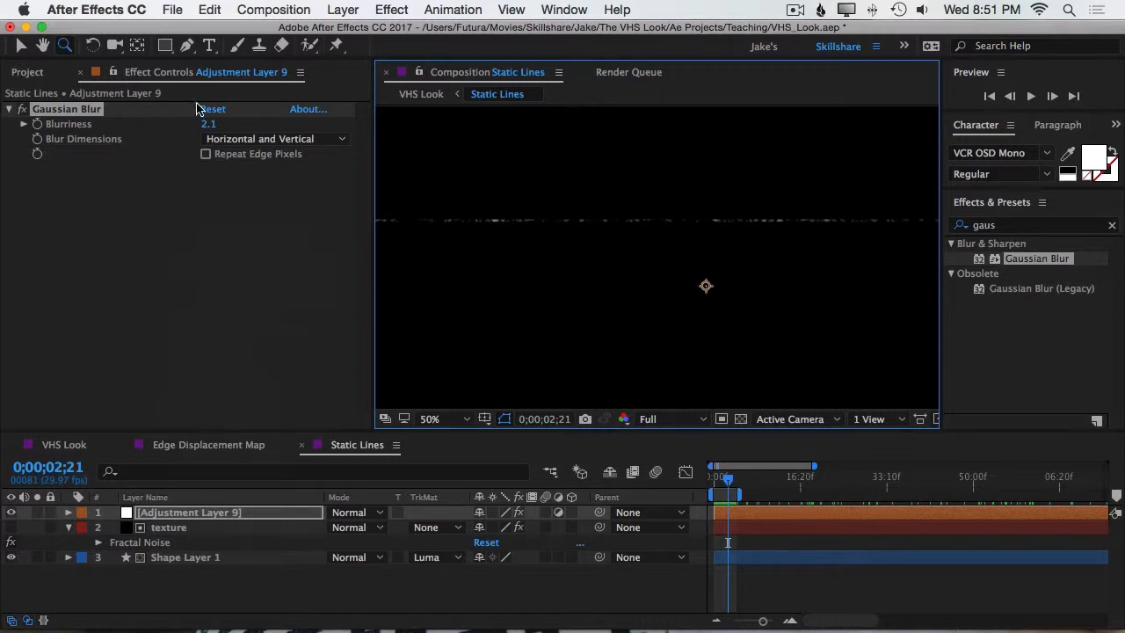
{"action": "left_click_drag", "start_coordinate": [208, 123], "coordinate": [222, 124]}
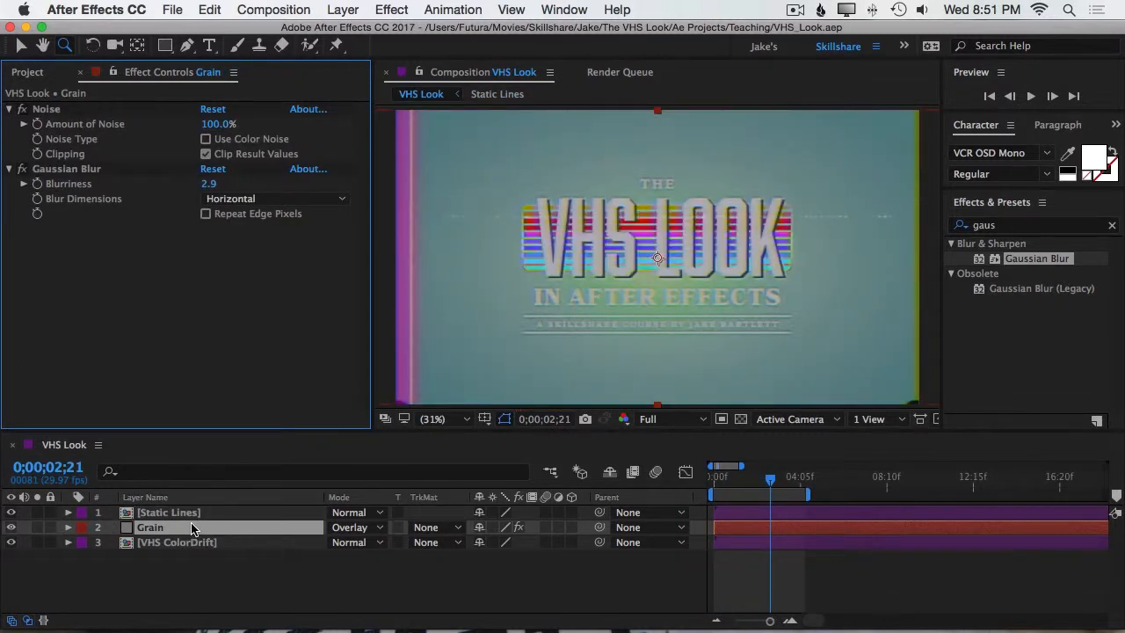
Check the Static Lines precomp's background transparency, then return to the VHS Look comp.
{"action": "left_click", "coordinate": [168, 514]}
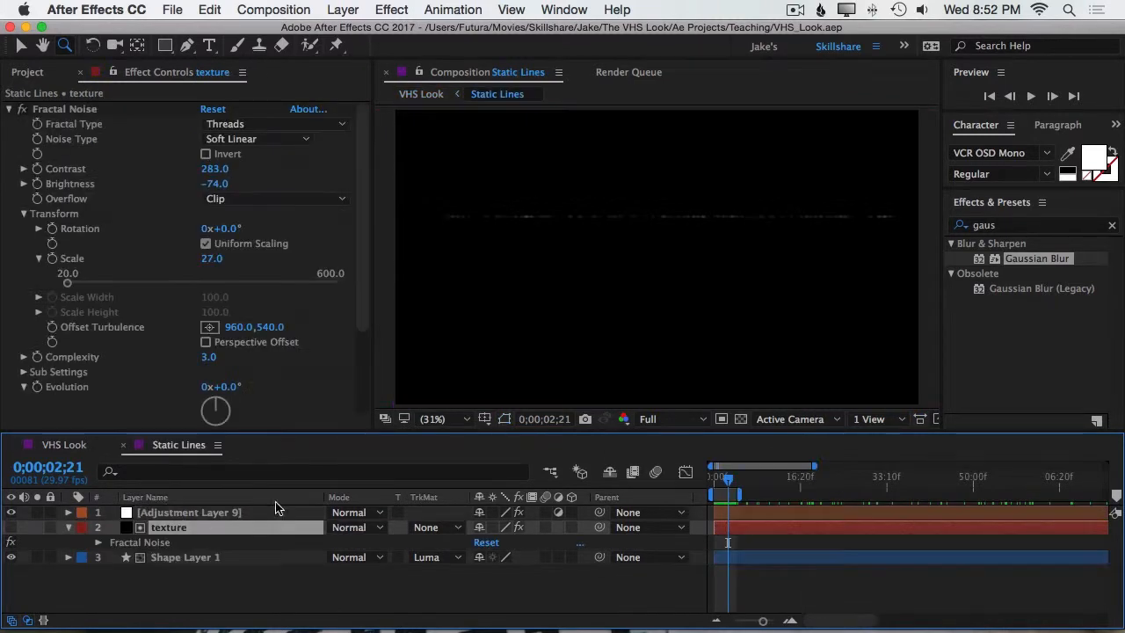
{"action": "left_click", "coordinate": [744, 419]}
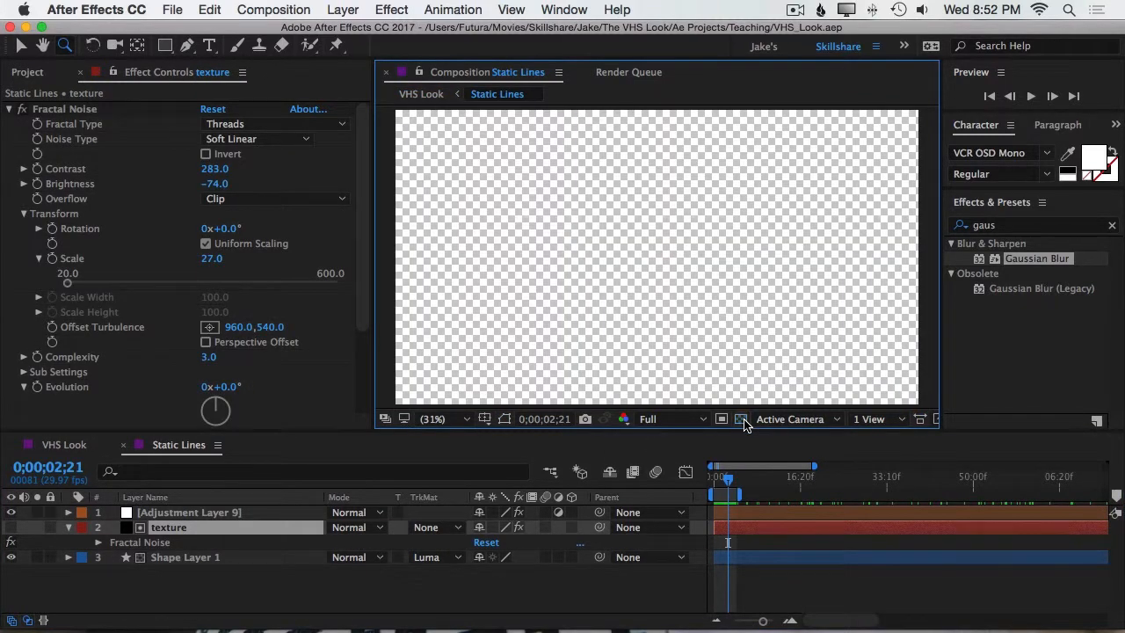
{"action": "left_click", "coordinate": [420, 95]}
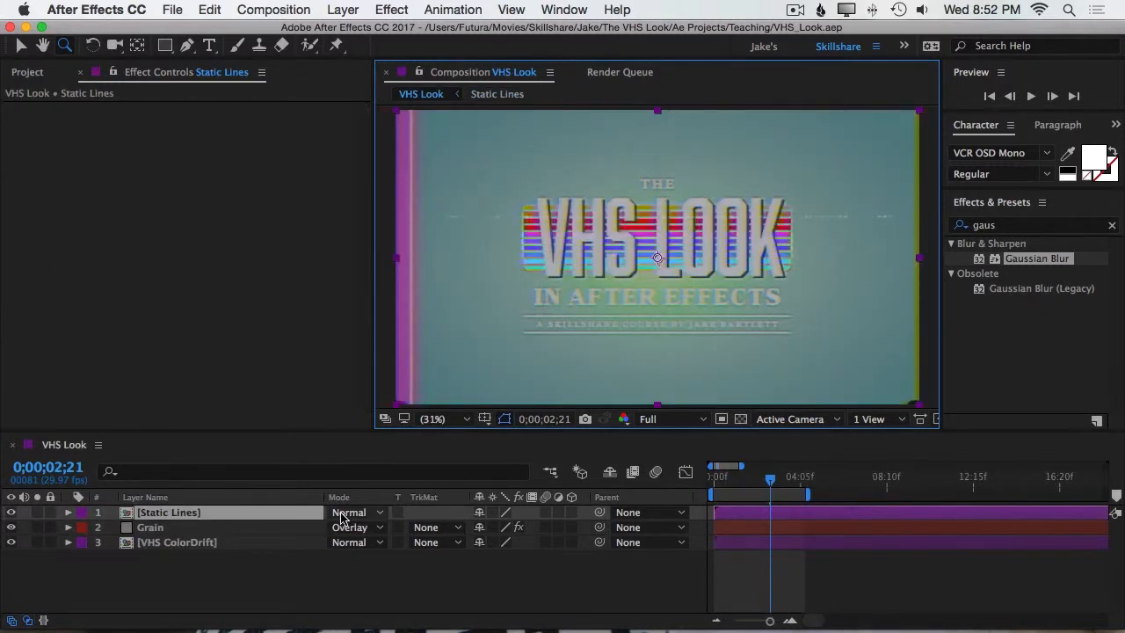
Set the Static Lines layer's blending mode to Add and zoom out to view the whole frame.
{"action": "left_click", "coordinate": [352, 512]}
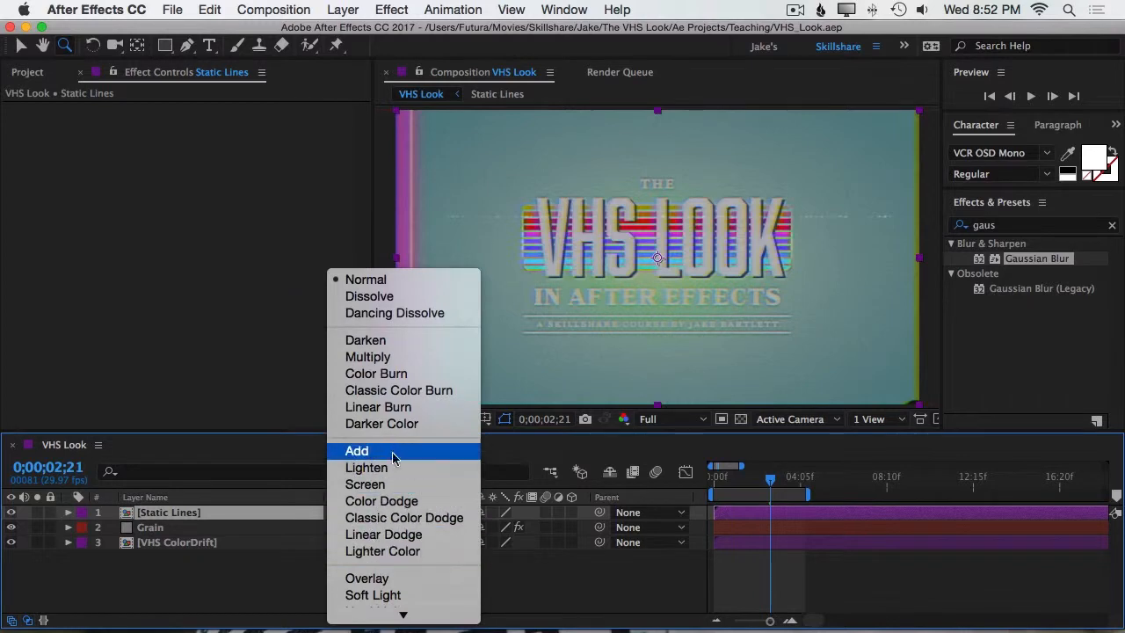
{"action": "left_click", "coordinate": [355, 450]}
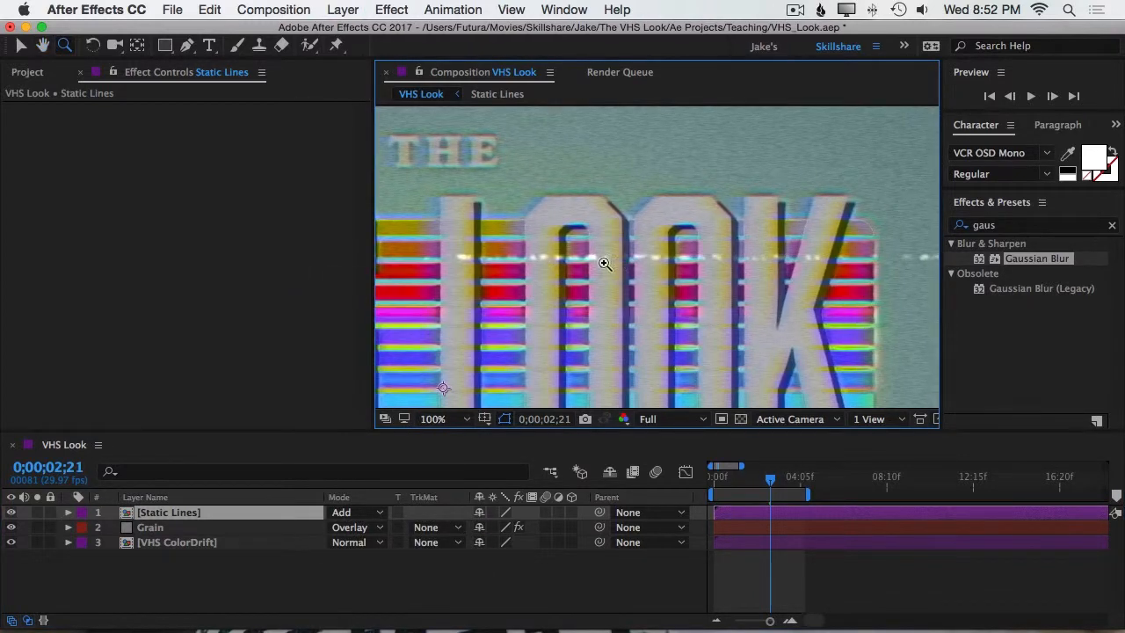
{"action": "left_click", "coordinate": [352, 511]}
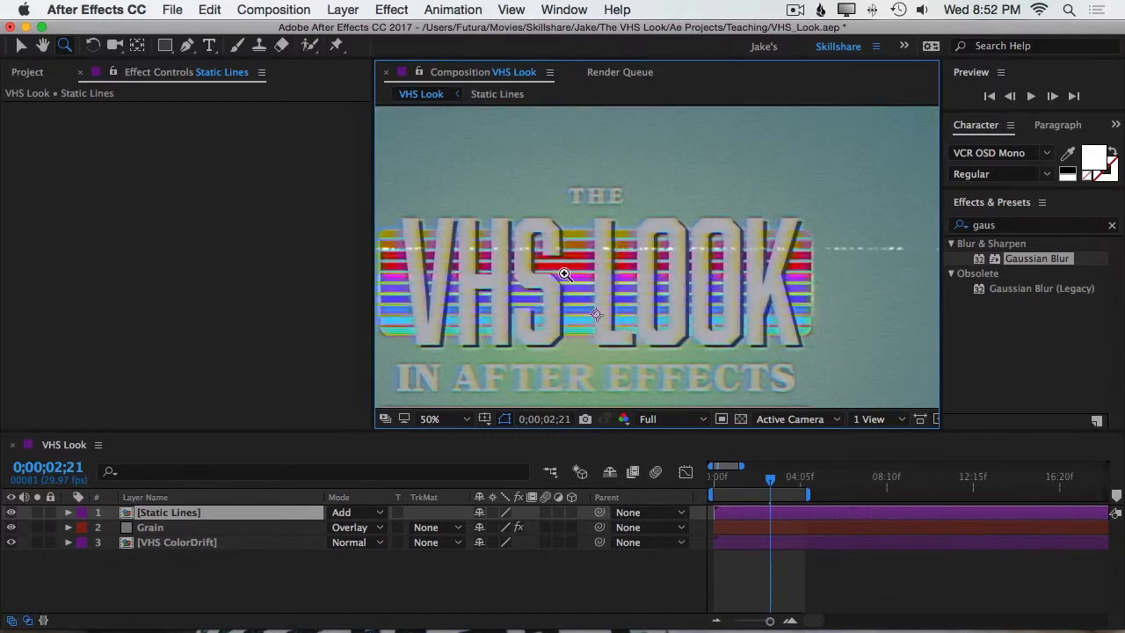
{"action": "left_click", "coordinate": [429, 418]}
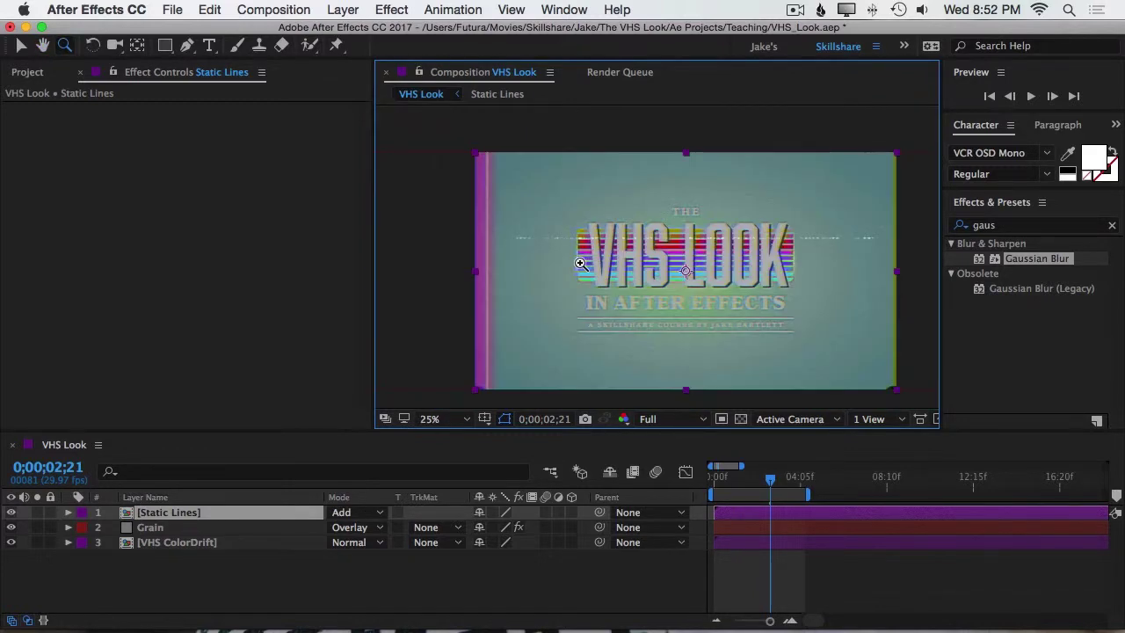
{"action": "left_click", "coordinate": [352, 512]}
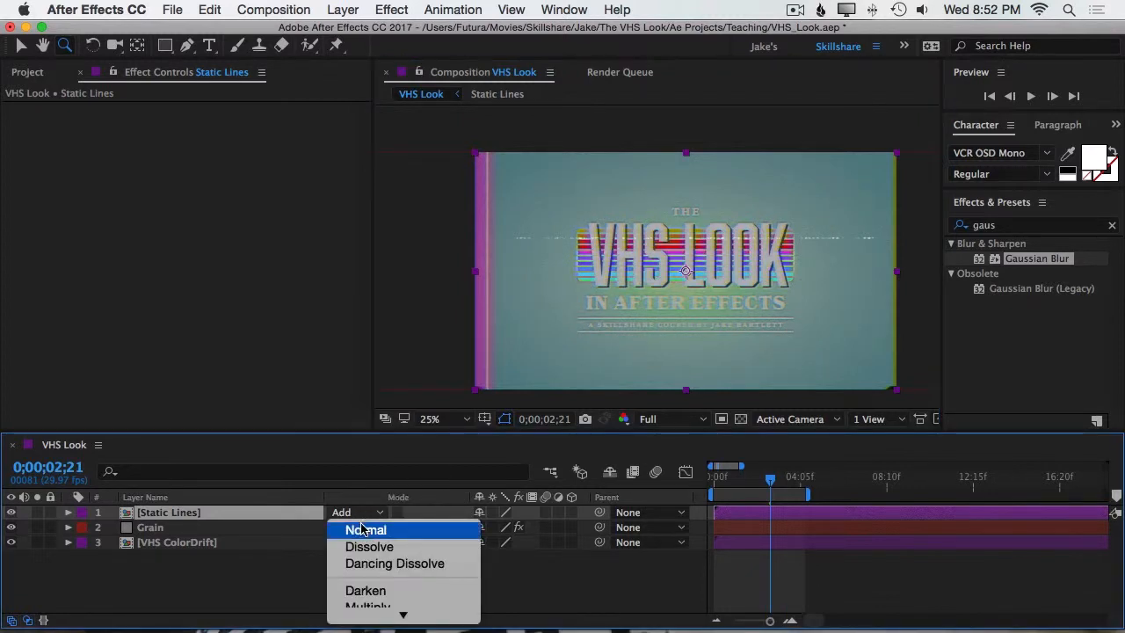